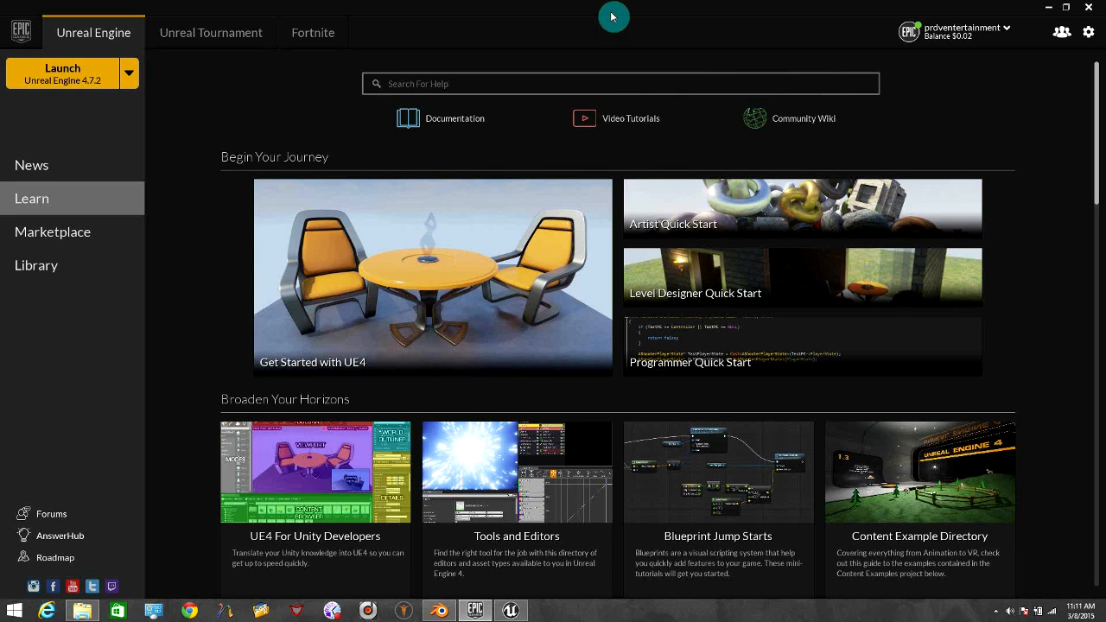
mouse_move(555, 17)
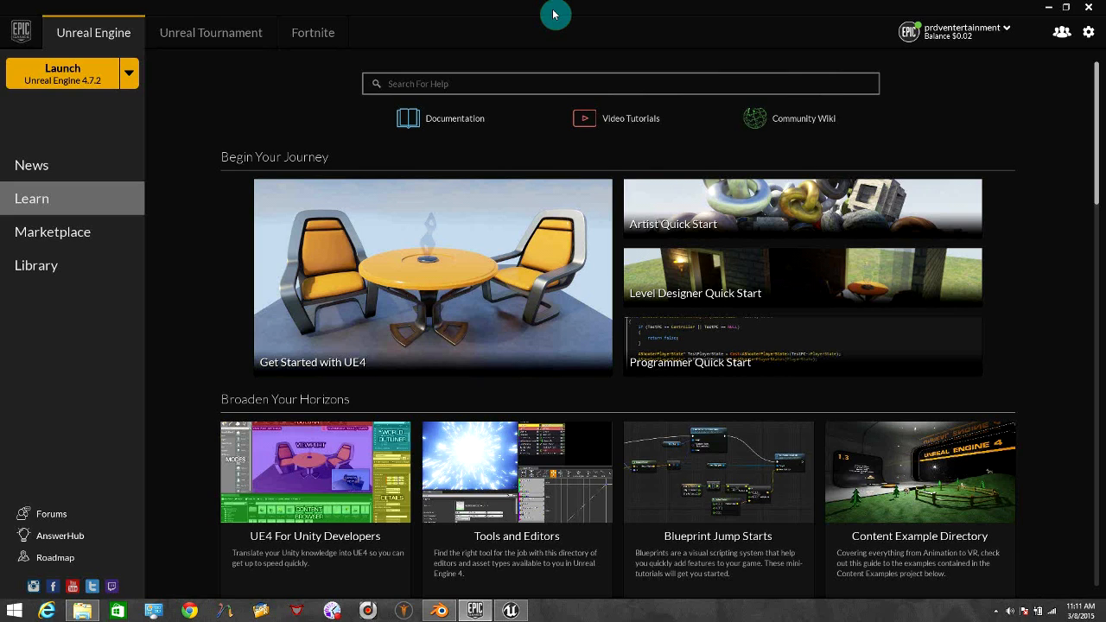
mouse_move(522, 150)
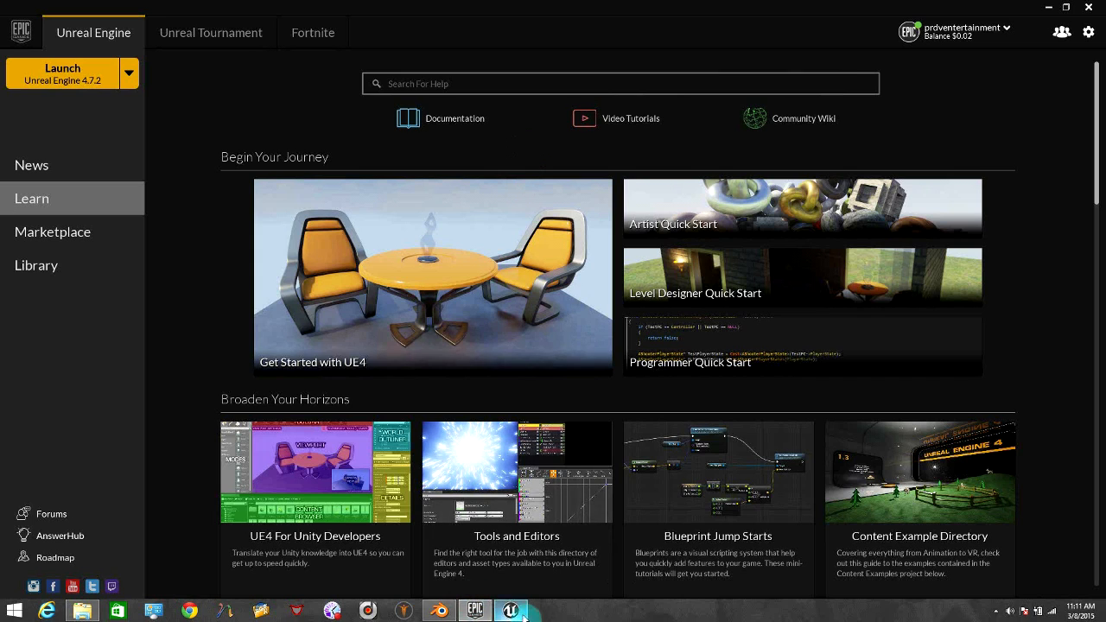
- Create a new First Person Blueprint project named FPSHandsTutorial
click(510, 611)
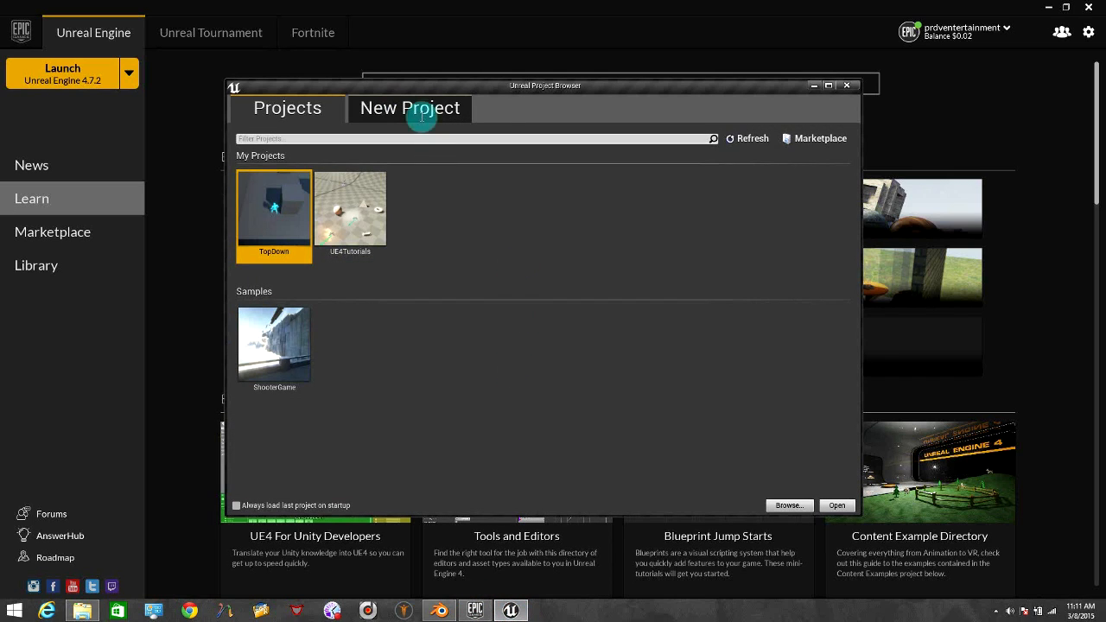
click(409, 108)
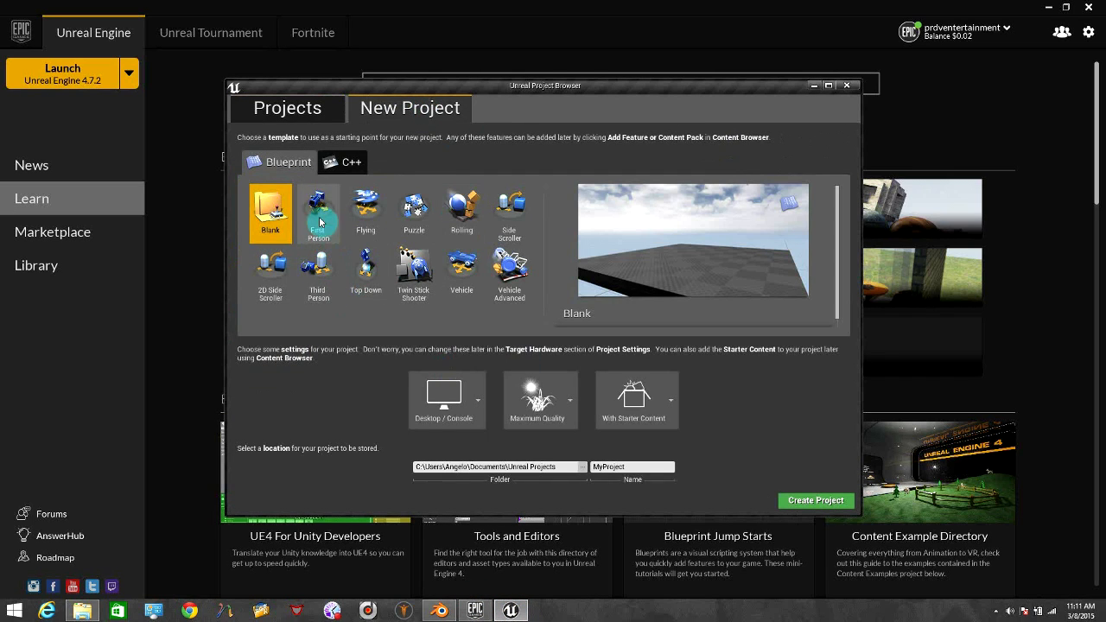
click(318, 214)
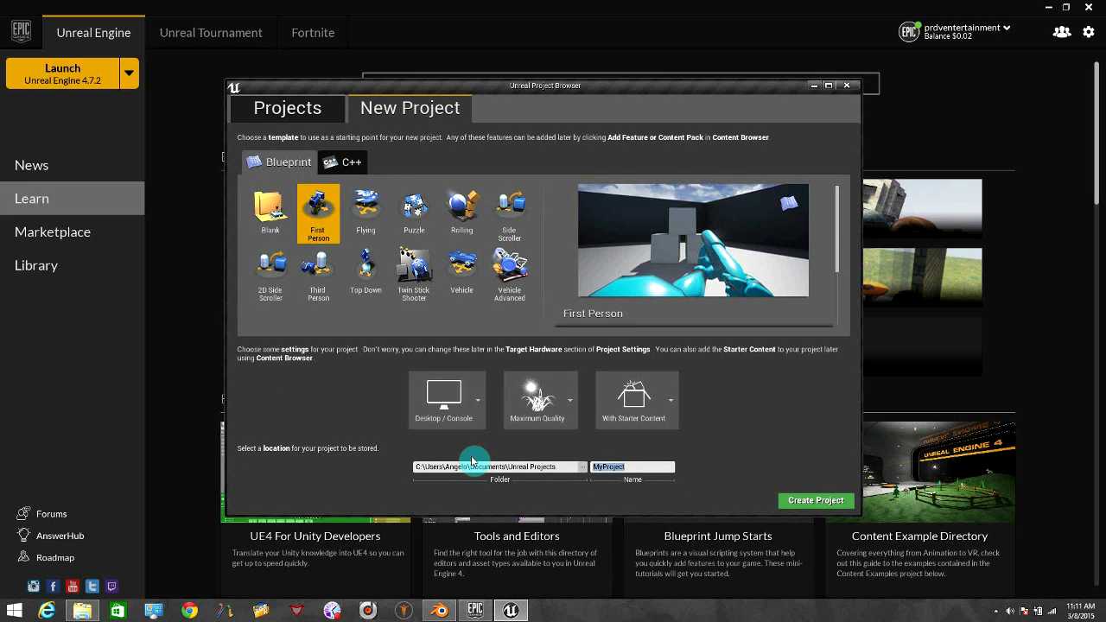
text(FPSHands)
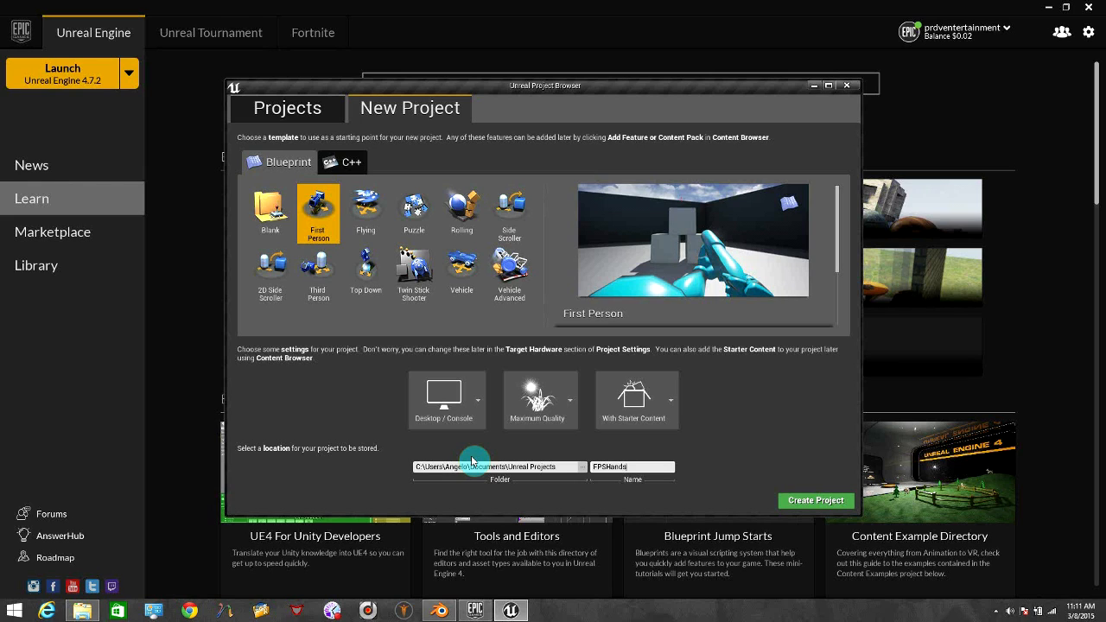
text(Tutorial)
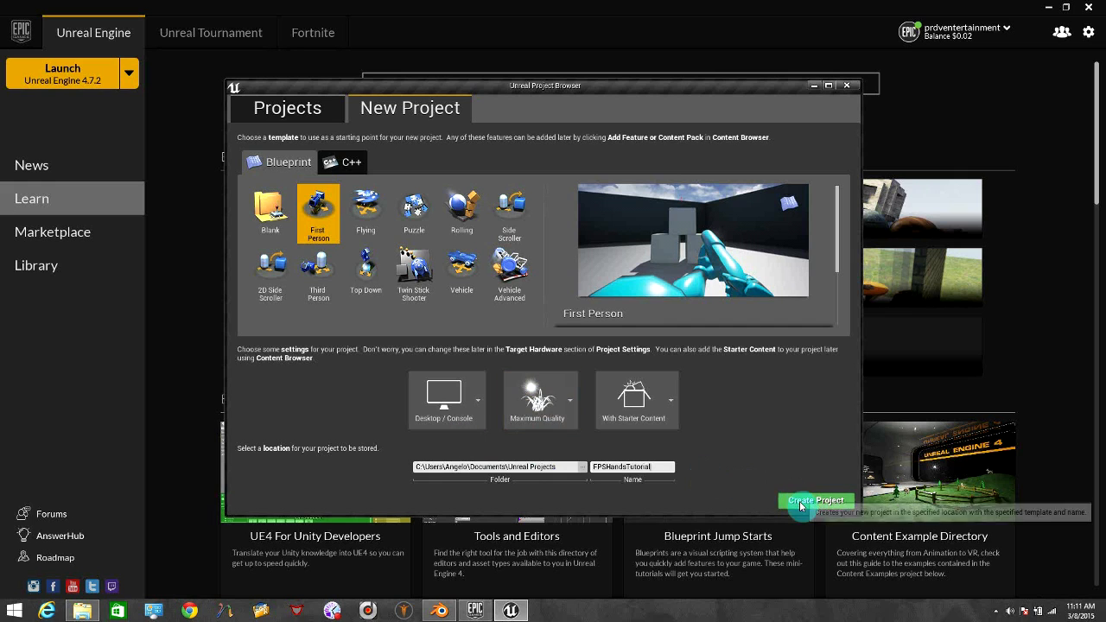
click(816, 501)
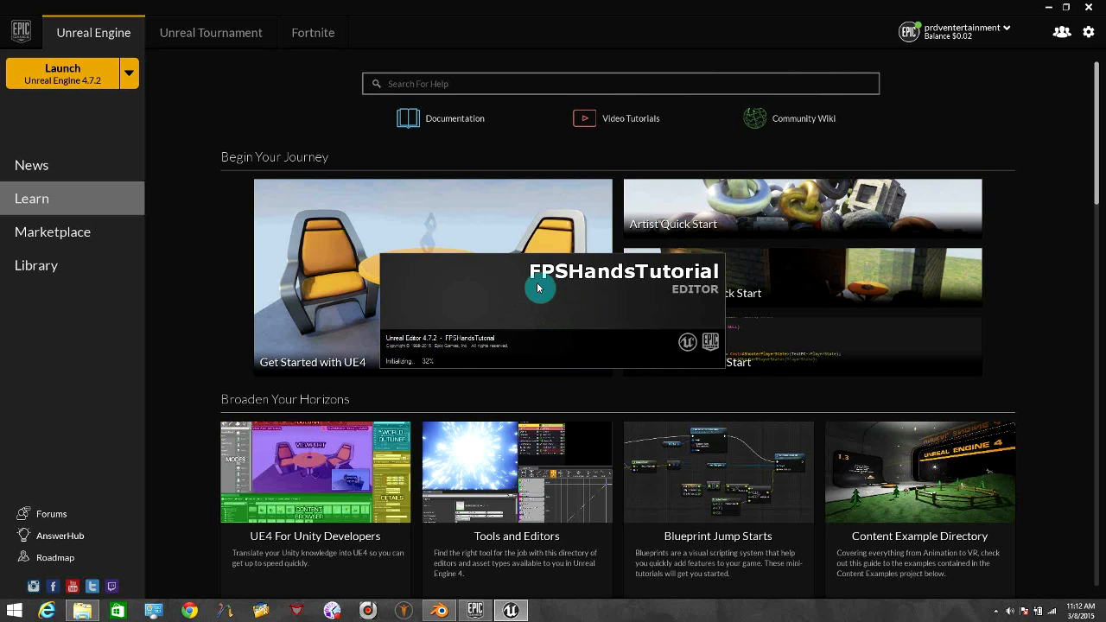
- Switch to Blender to inspect the rigged fpshand.blend hands model
click(441, 611)
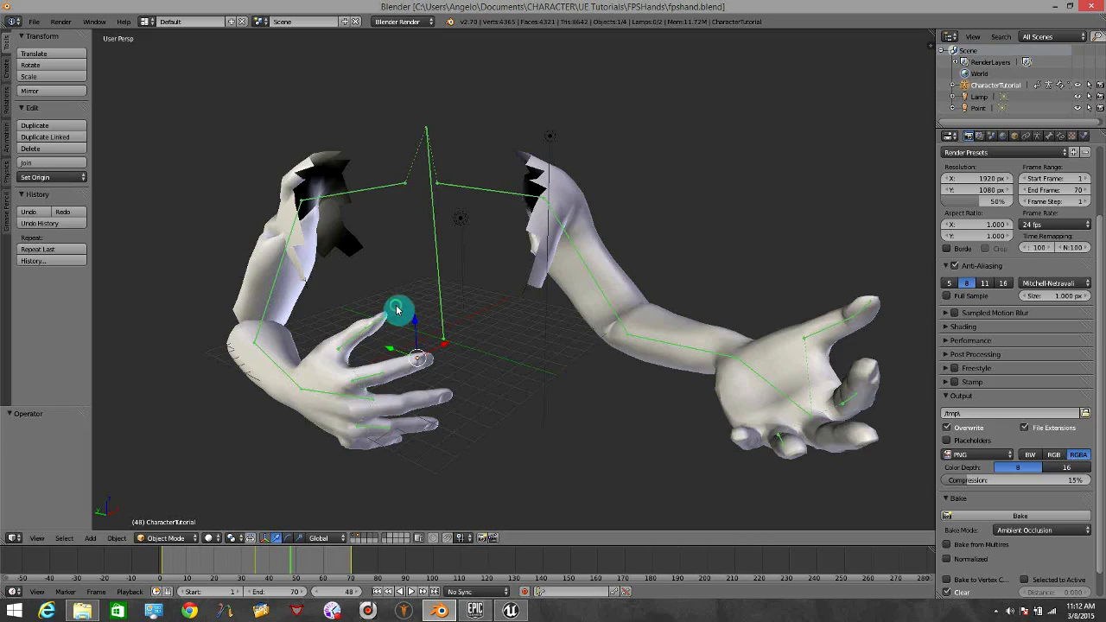
drag(397, 309, 428, 313)
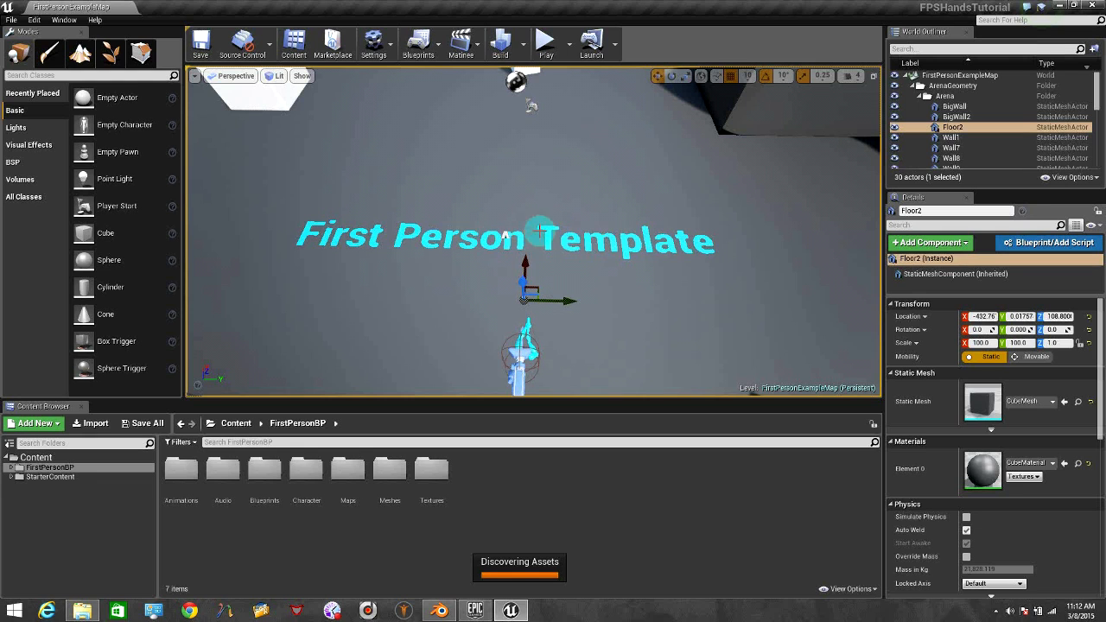
- Add FPSHandsFolder to Content, with Animations and BluePrints folders inside it
right_click(611, 300)
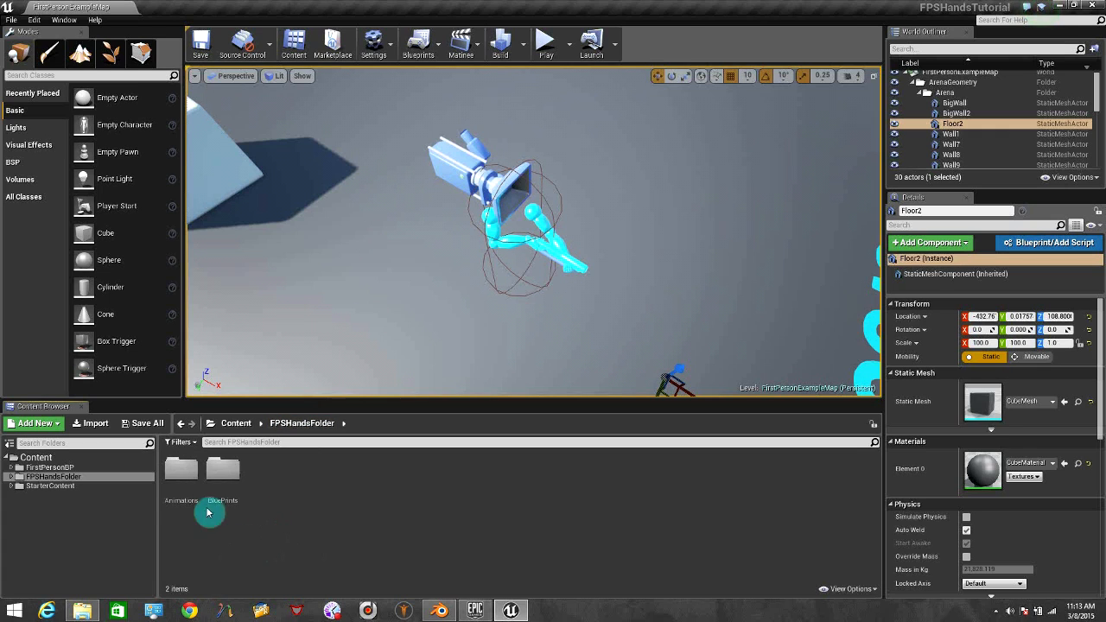
mouse_move(181, 475)
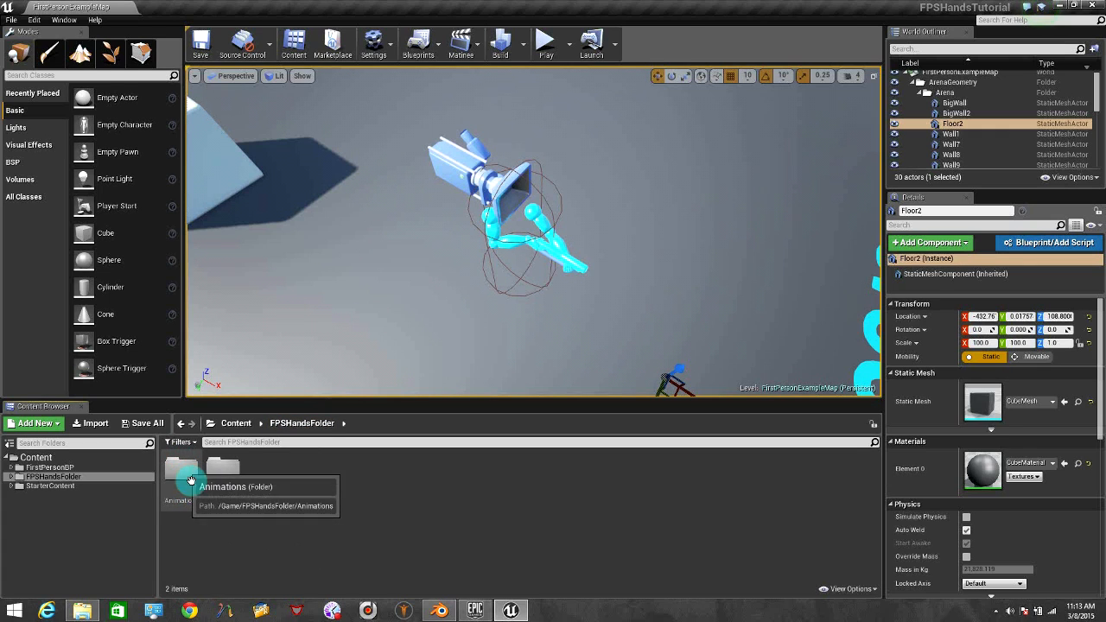
mouse_move(399, 487)
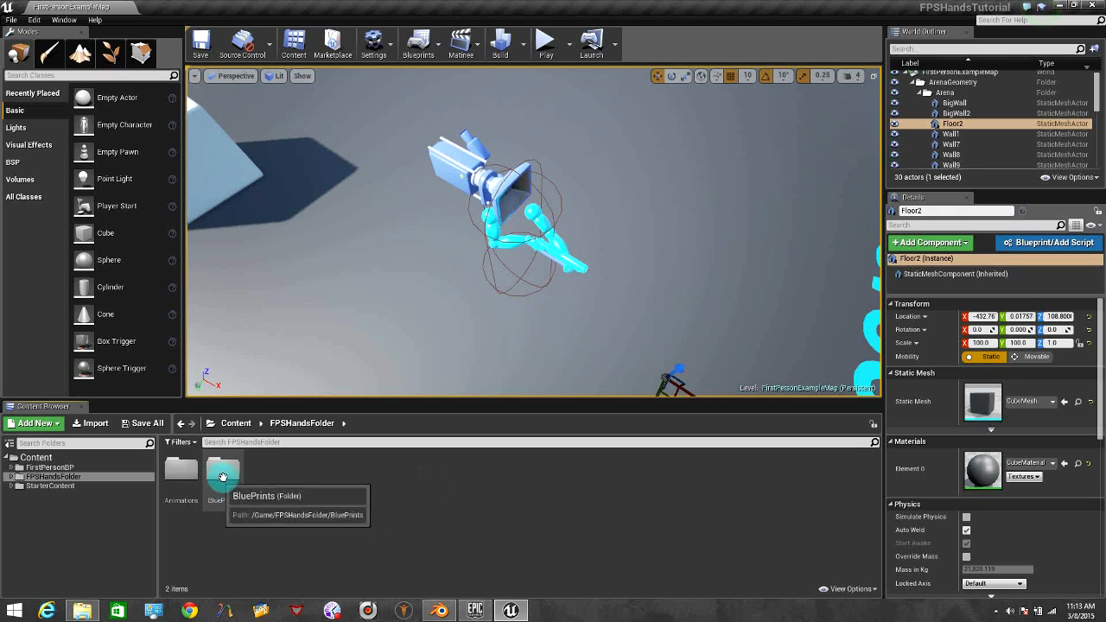
mouse_move(346, 488)
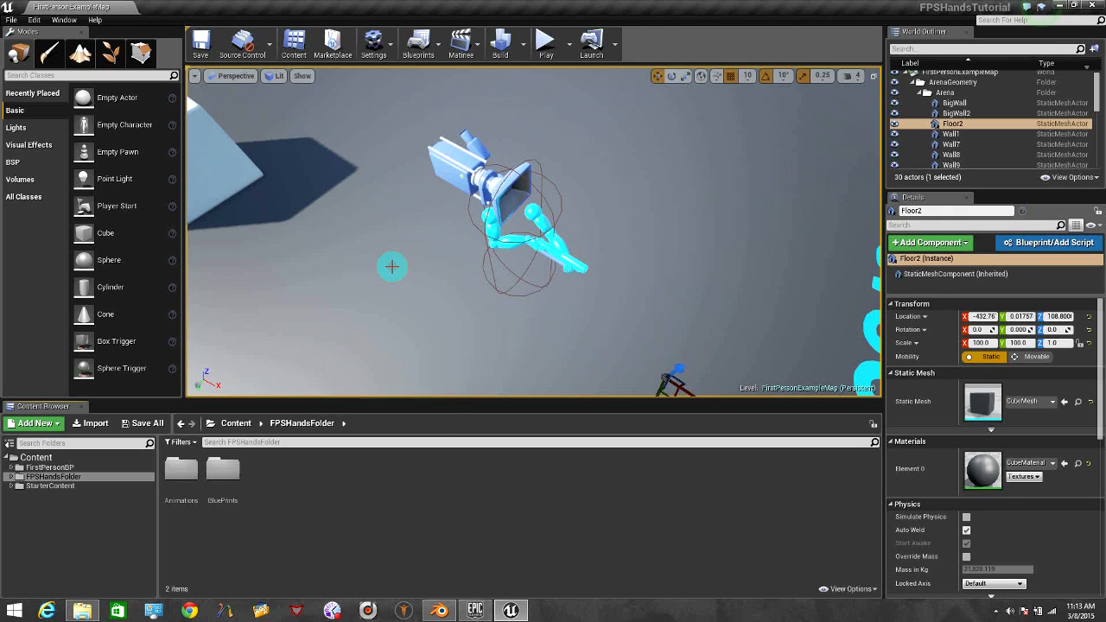
mouse_move(397, 277)
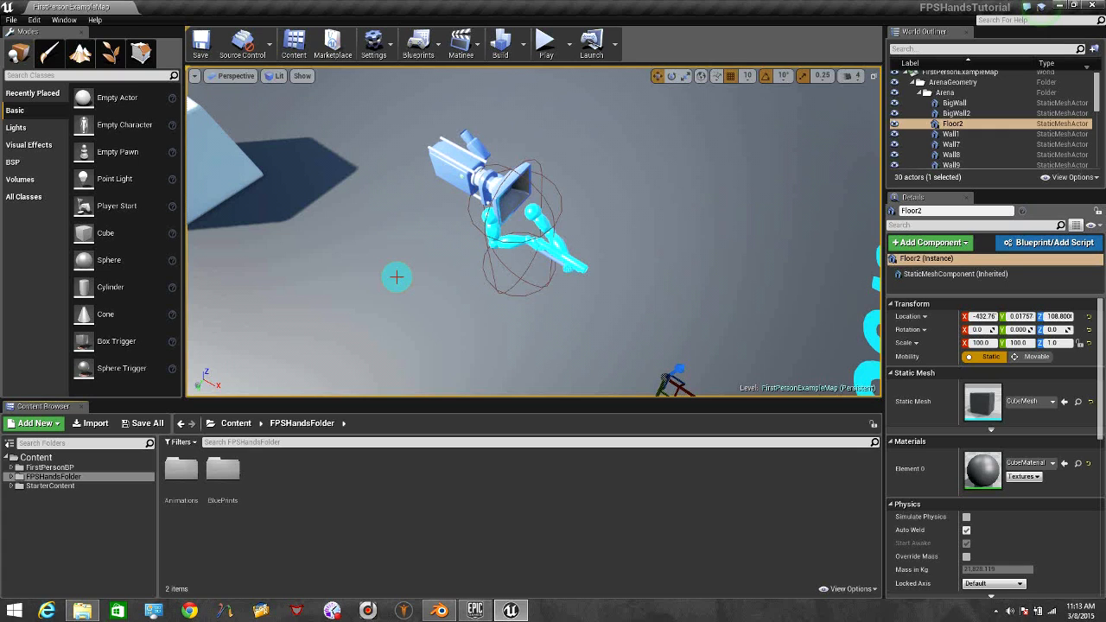
- Import FPSHands.fbx from Documents\CHARACTER\UE Tutorials\FPSHands, including animations
click(90, 422)
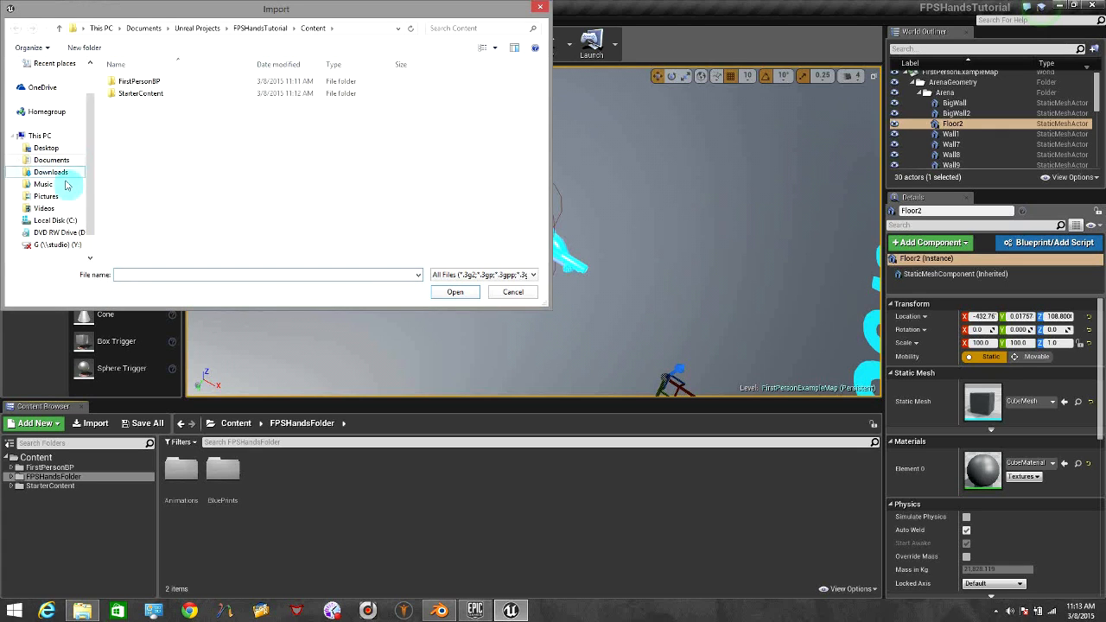
click(51, 160)
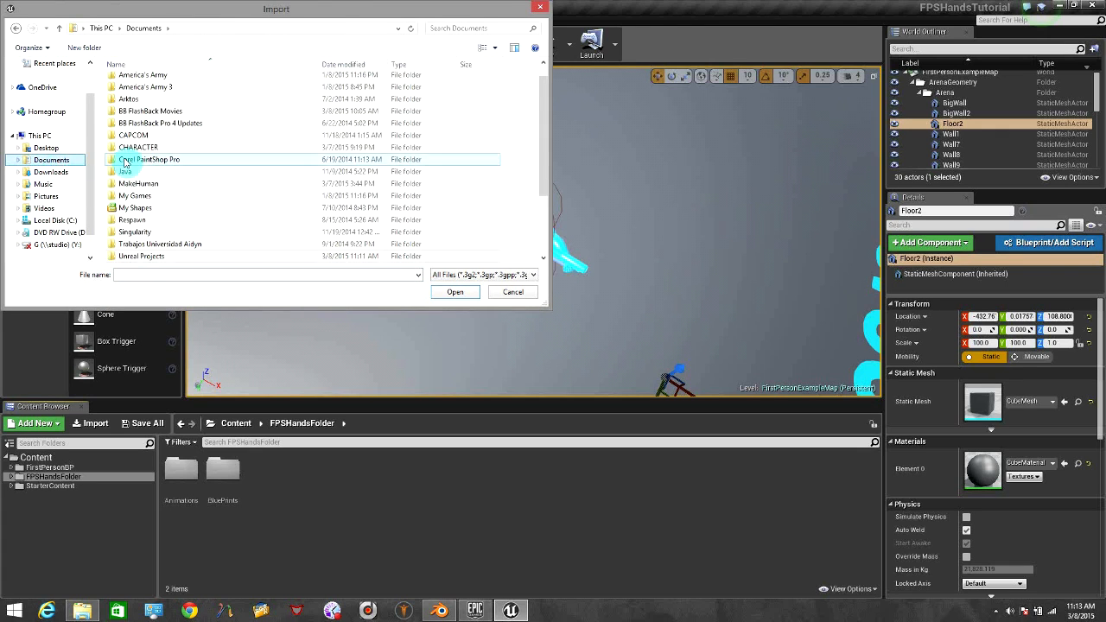
double_click(138, 146)
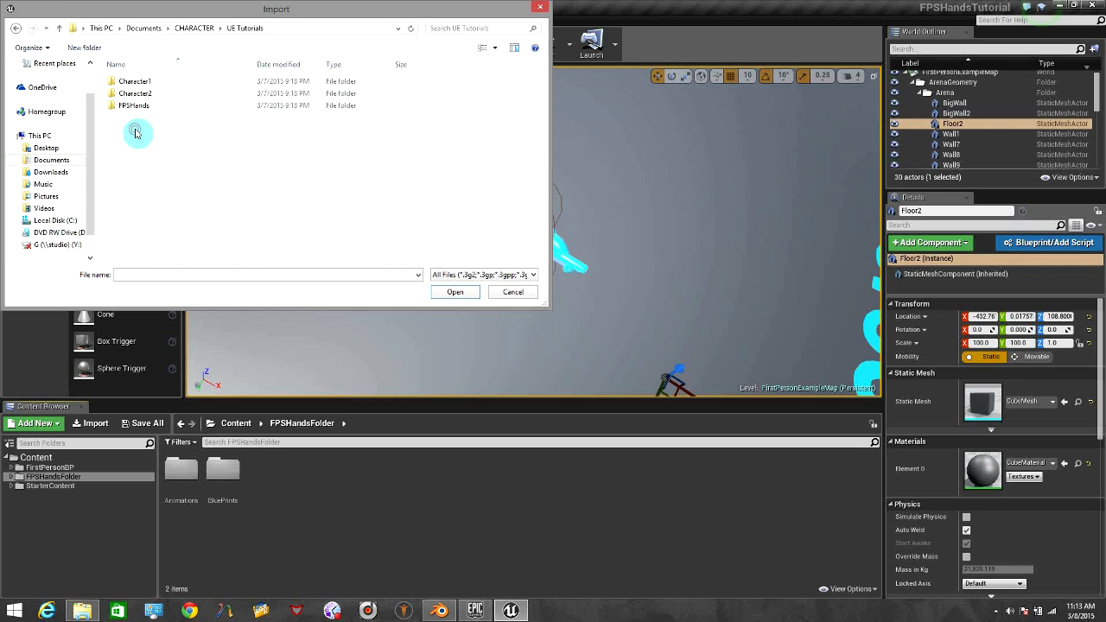
double_click(134, 105)
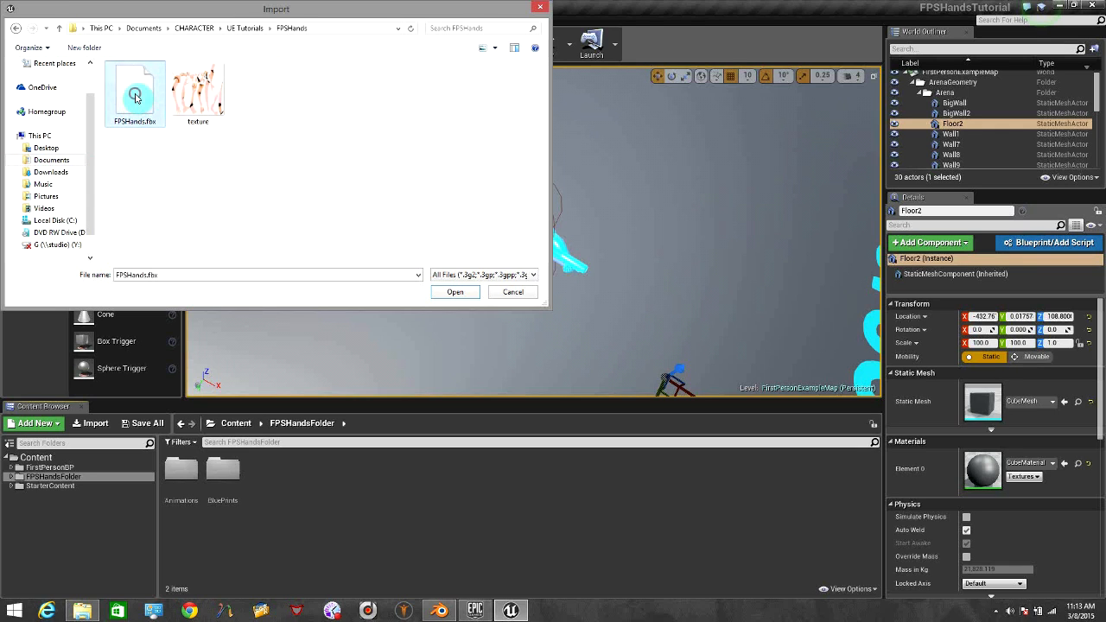
mouse_move(155, 129)
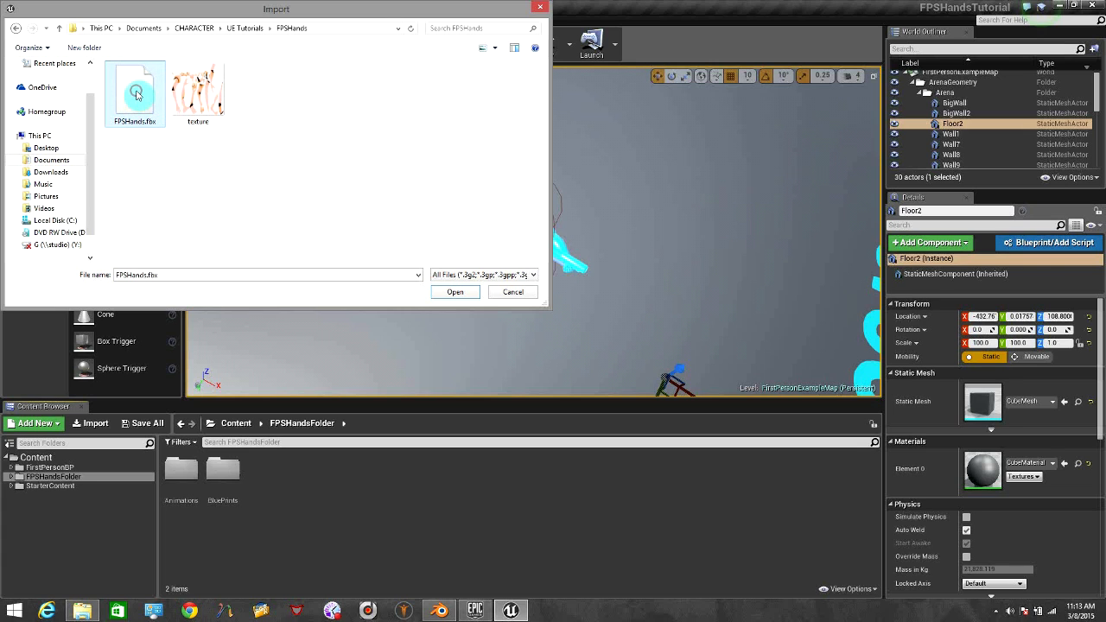
click(455, 291)
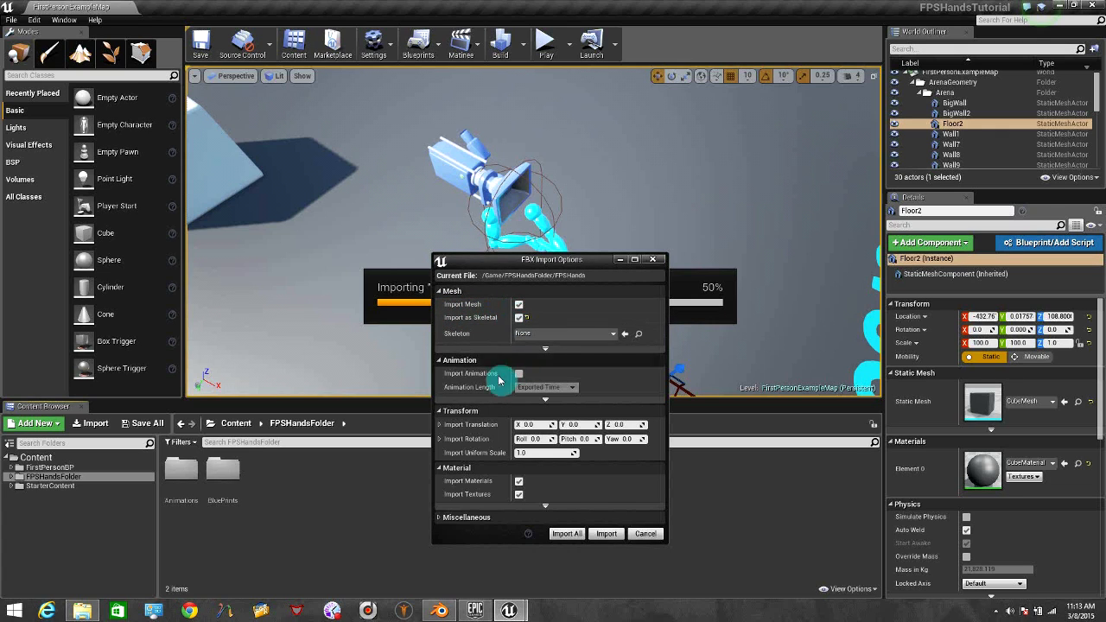
mouse_move(519, 374)
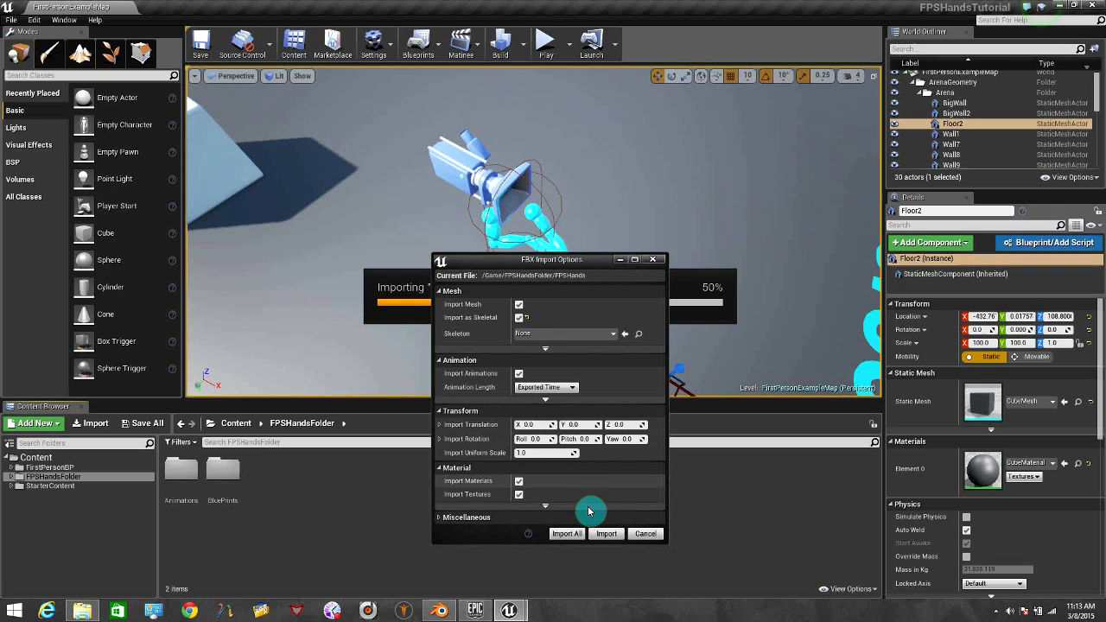
click(605, 534)
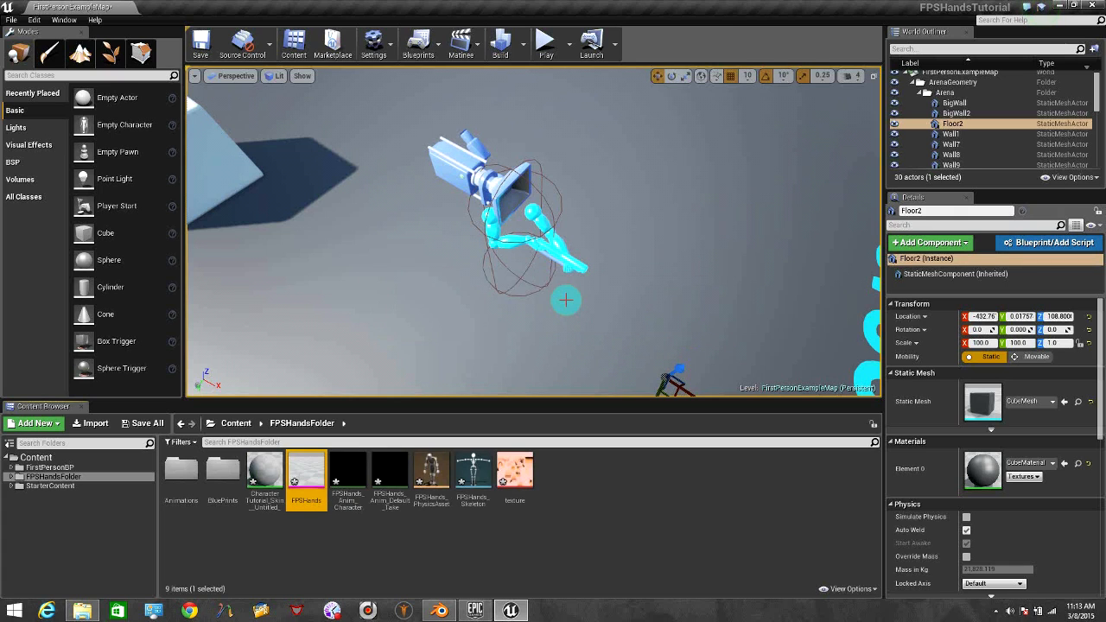
- Delete the FPSHands_Anim_Default_Take animation from FPSHandsFolder
click(265, 473)
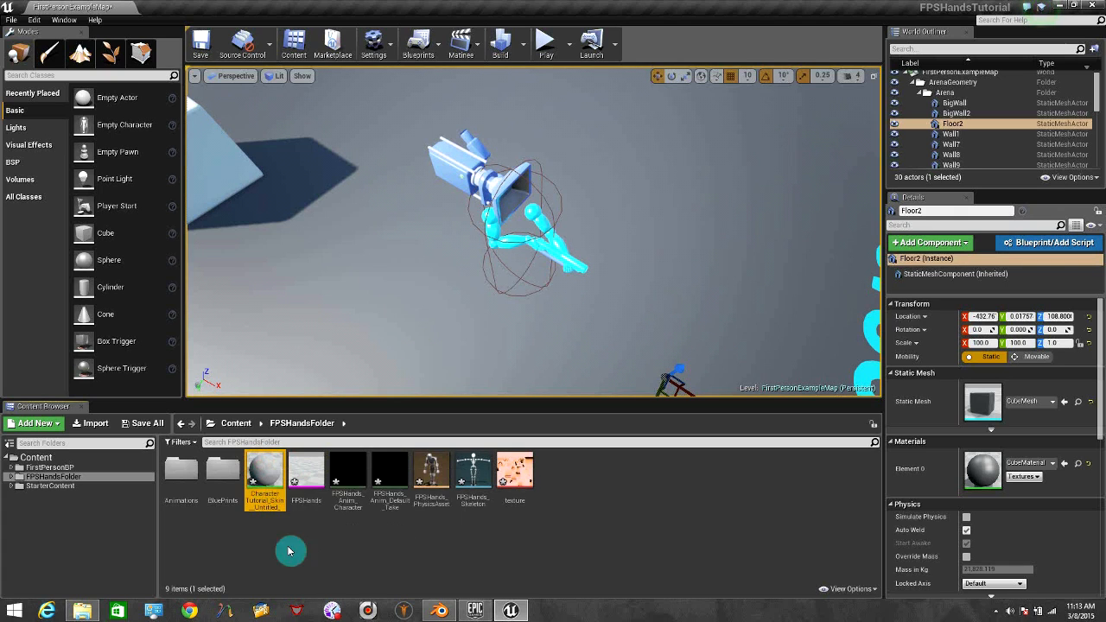
mouse_move(346, 471)
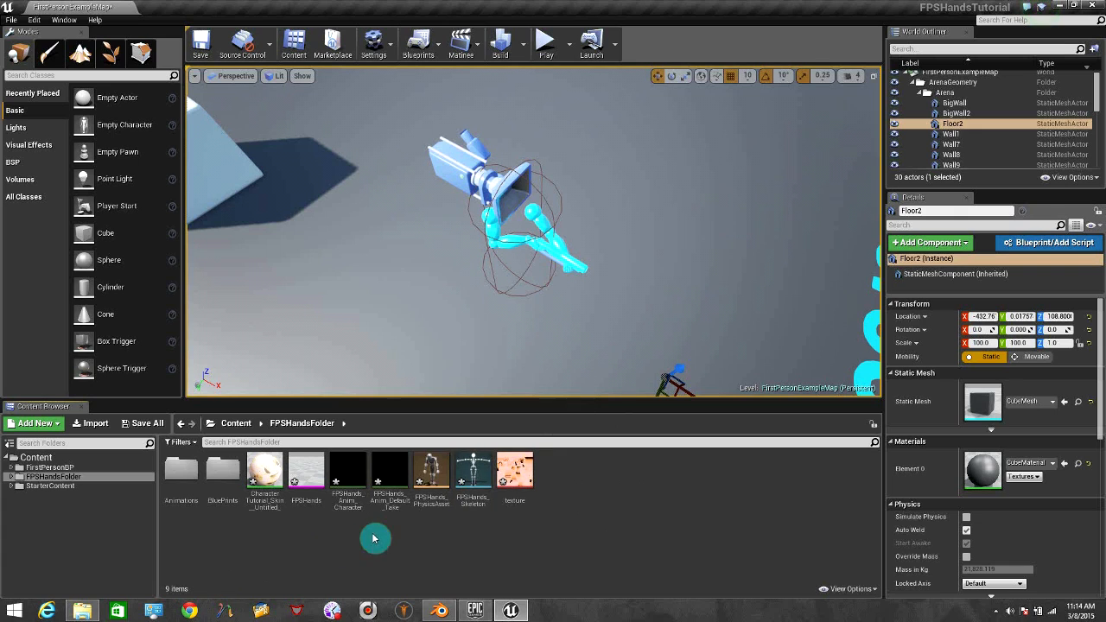
right_click(388, 471)
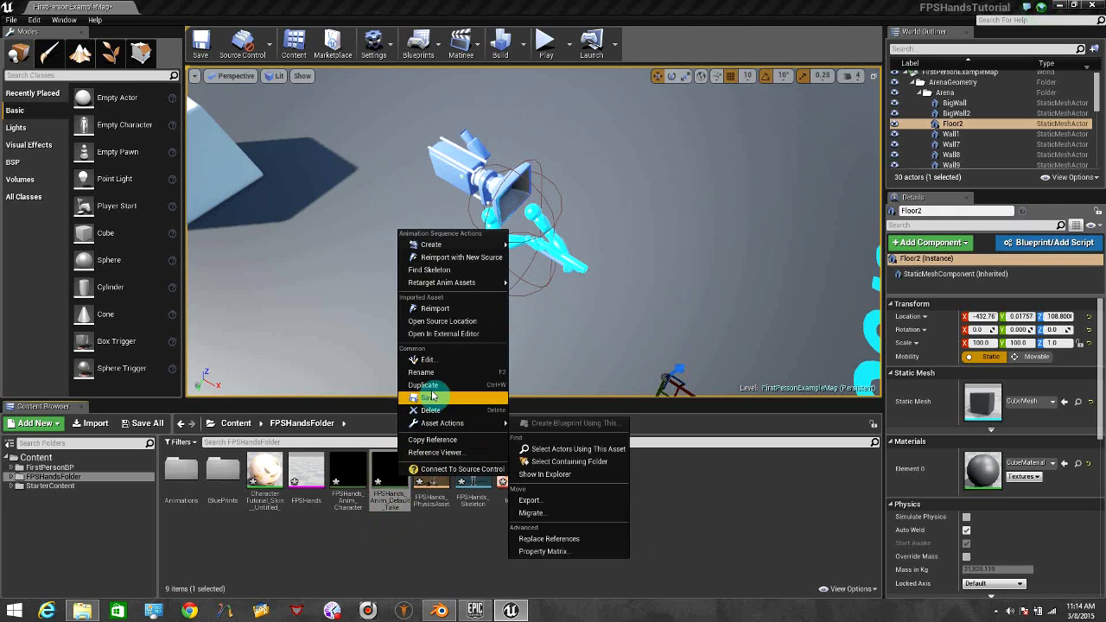
click(430, 410)
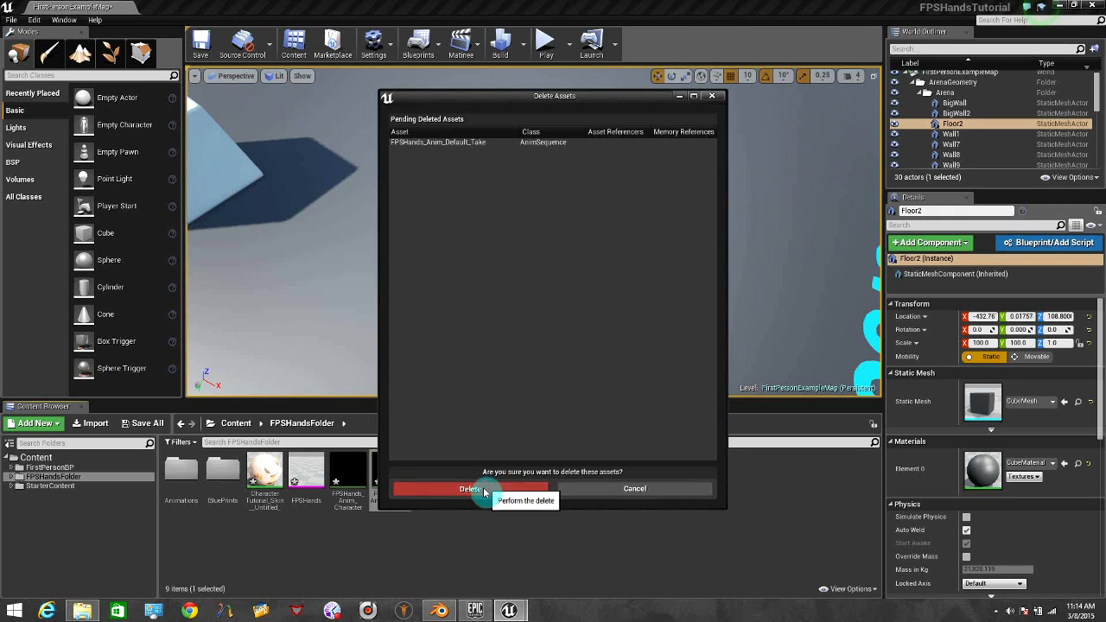
click(470, 488)
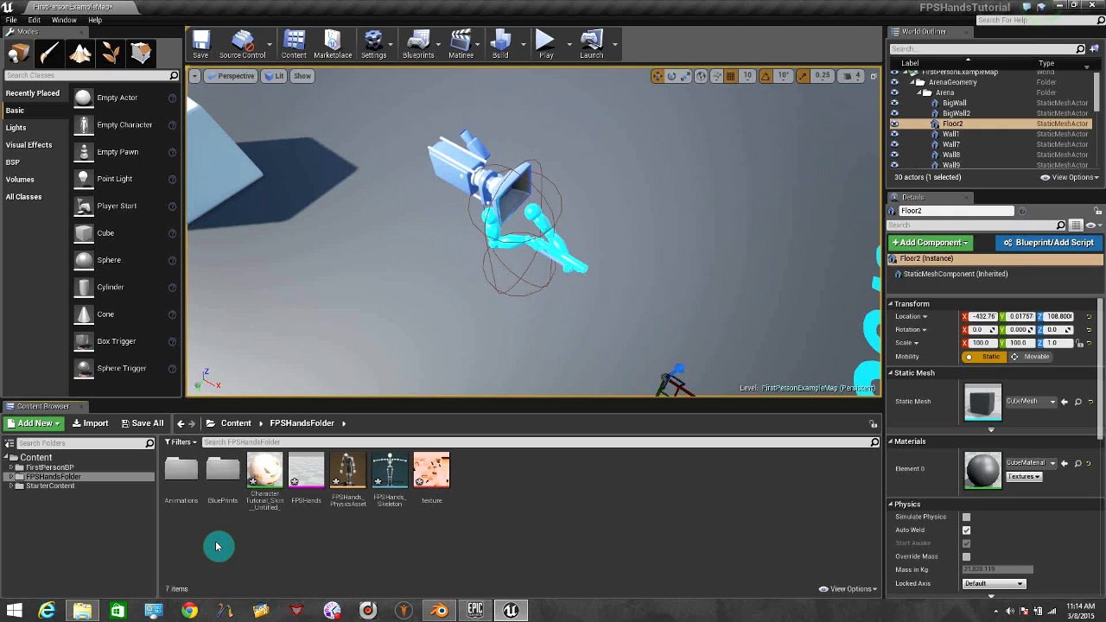
mouse_move(231, 545)
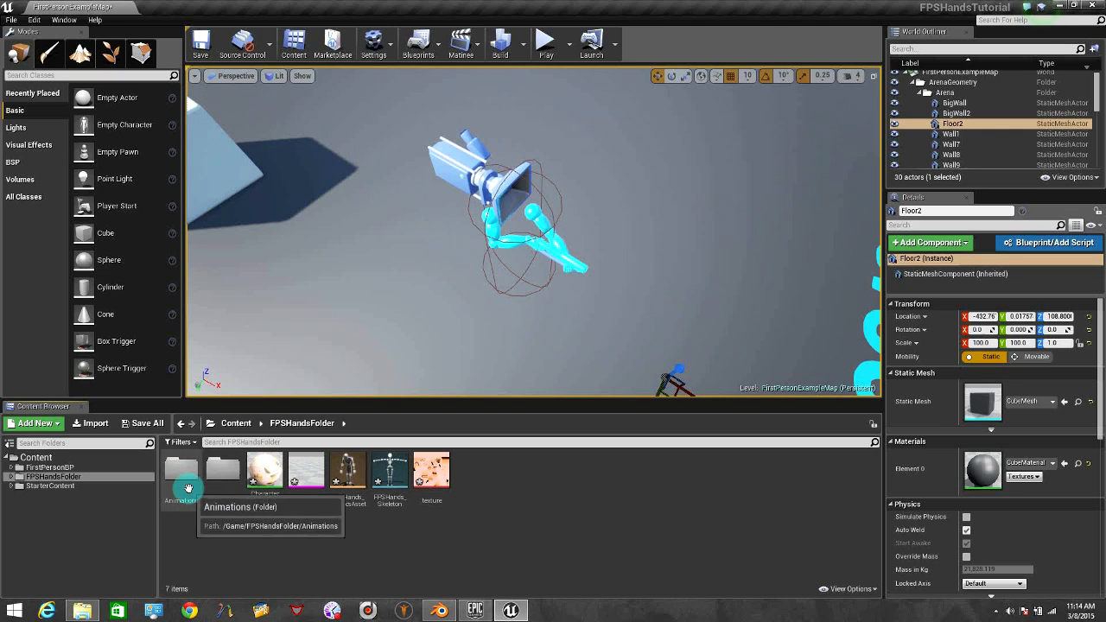
- Create a BlendSpace1D for FPSHands_Skeleton in Animations and open it in Persona
right_click(253, 508)
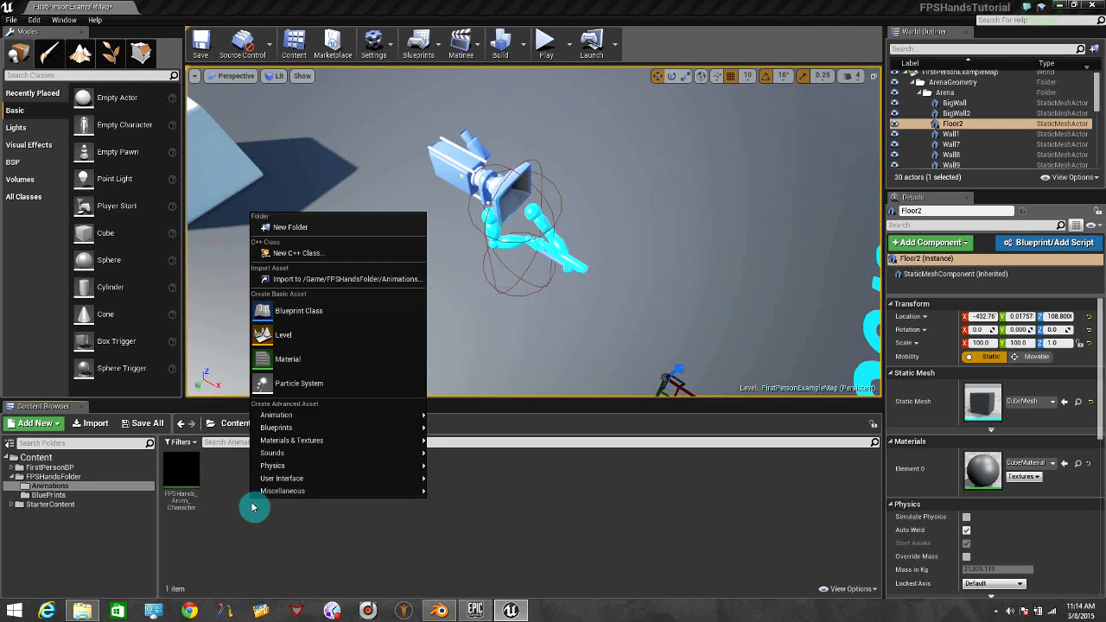
mouse_move(277, 415)
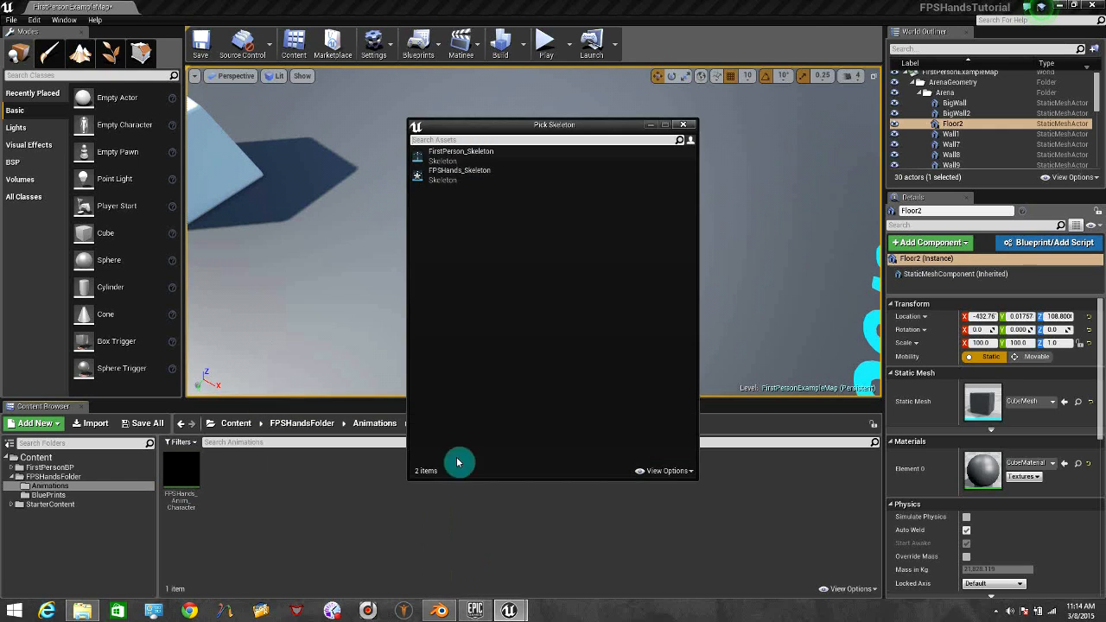
mouse_move(458, 275)
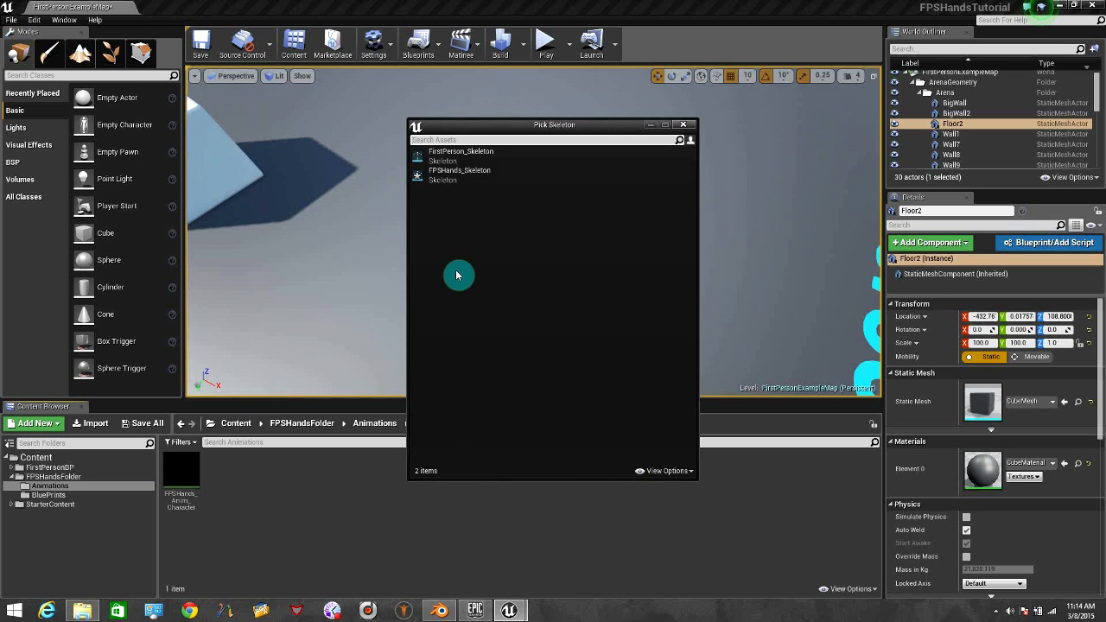
mouse_move(452, 196)
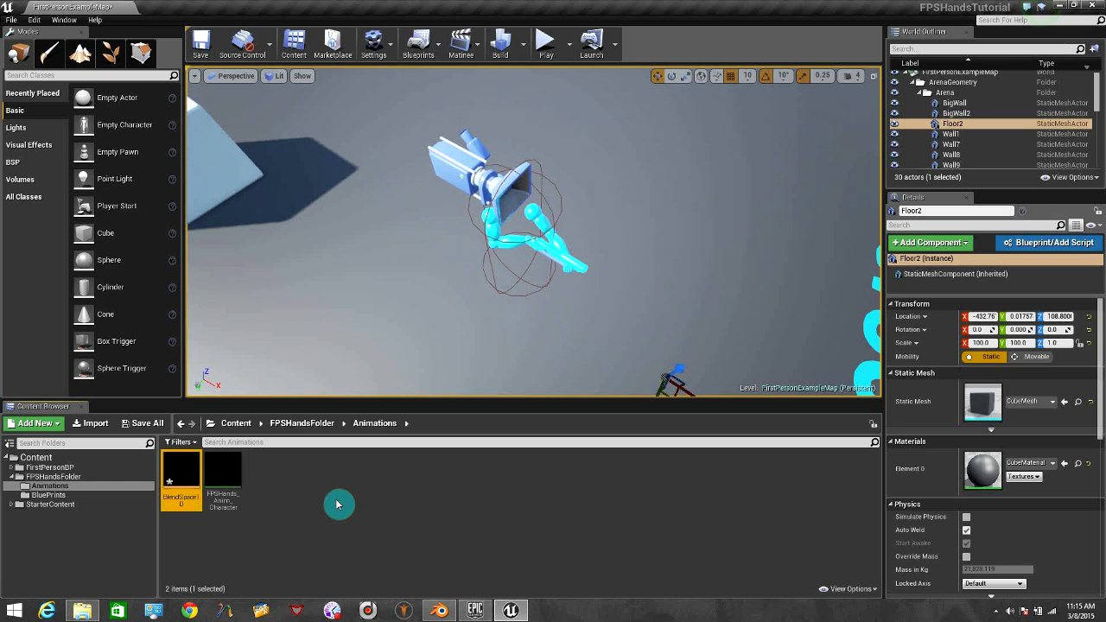
double_click(181, 470)
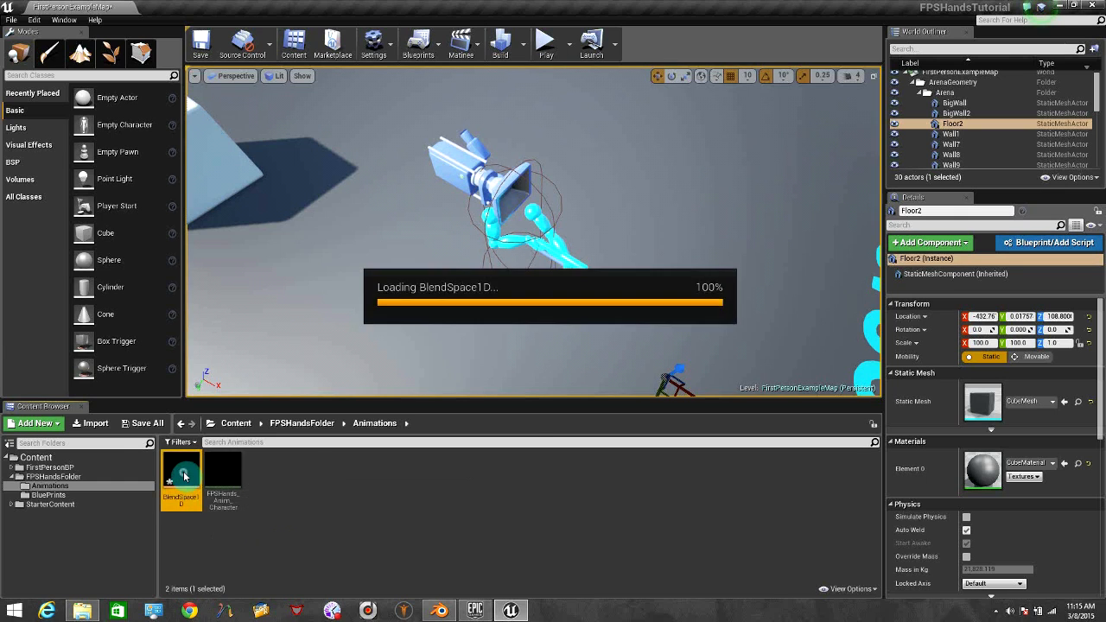
double_click(181, 475)
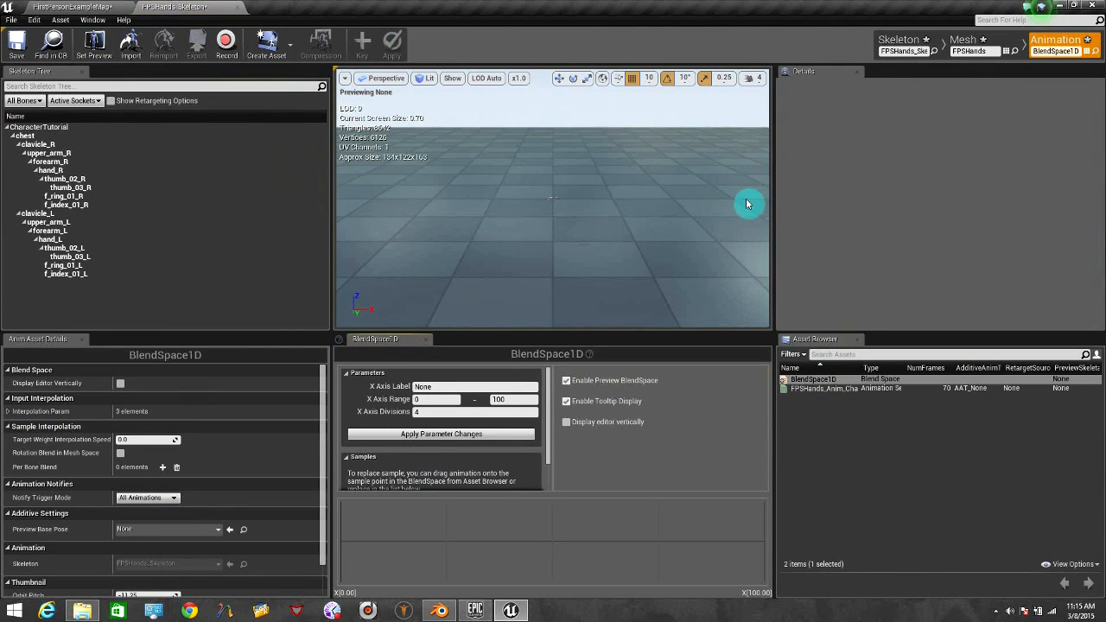
mouse_move(824, 416)
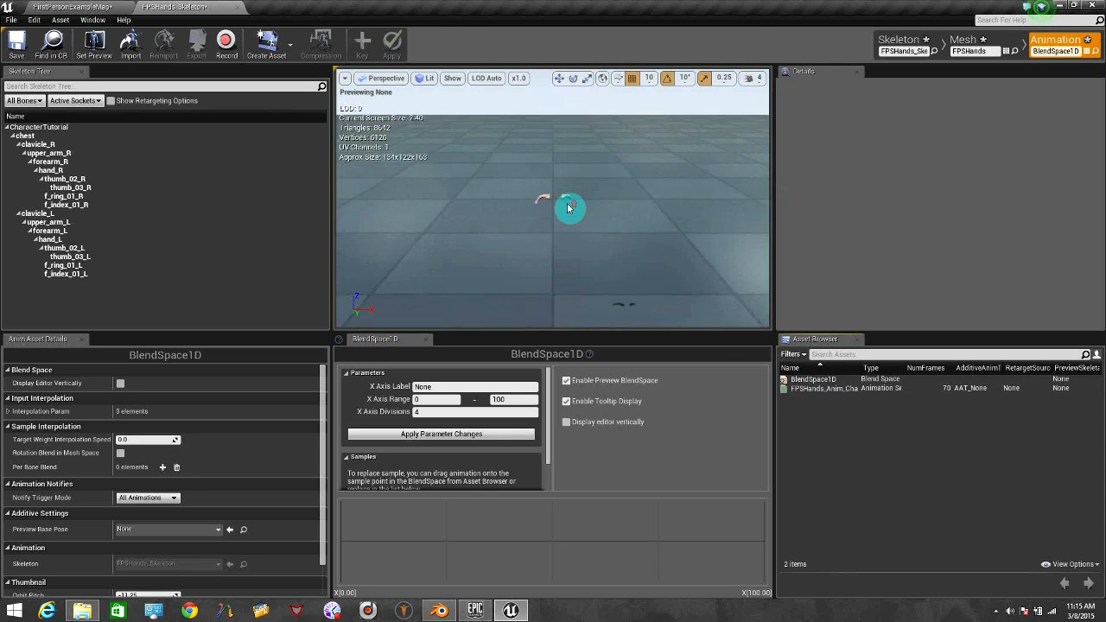
- Label the blend space X axis 'speed' and apply the parameter changes
click(825, 388)
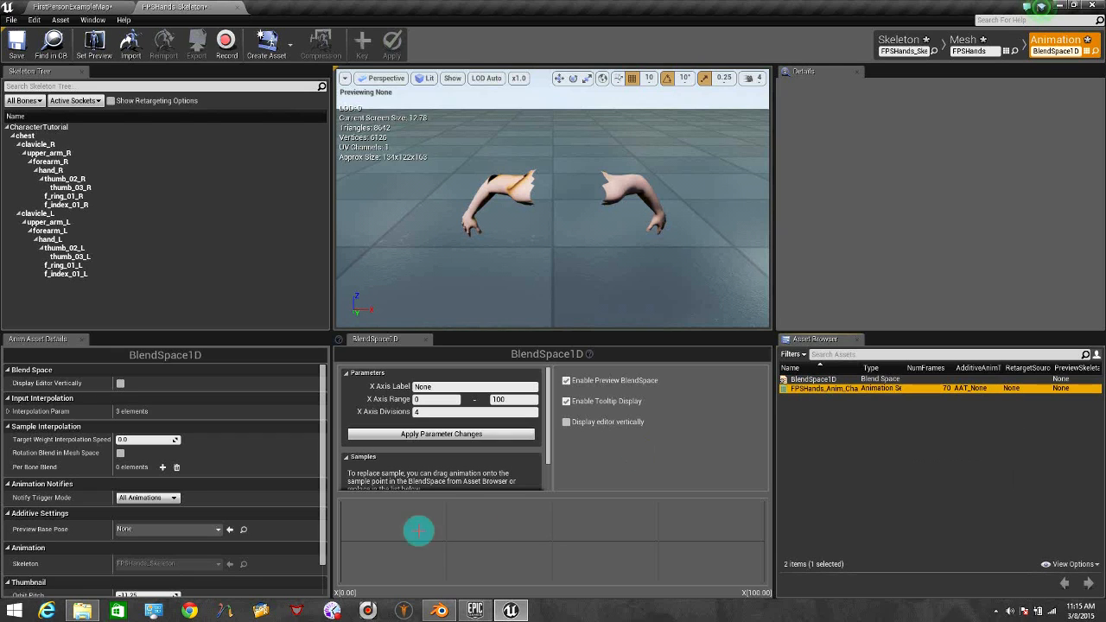
mouse_move(834, 388)
text(speed)
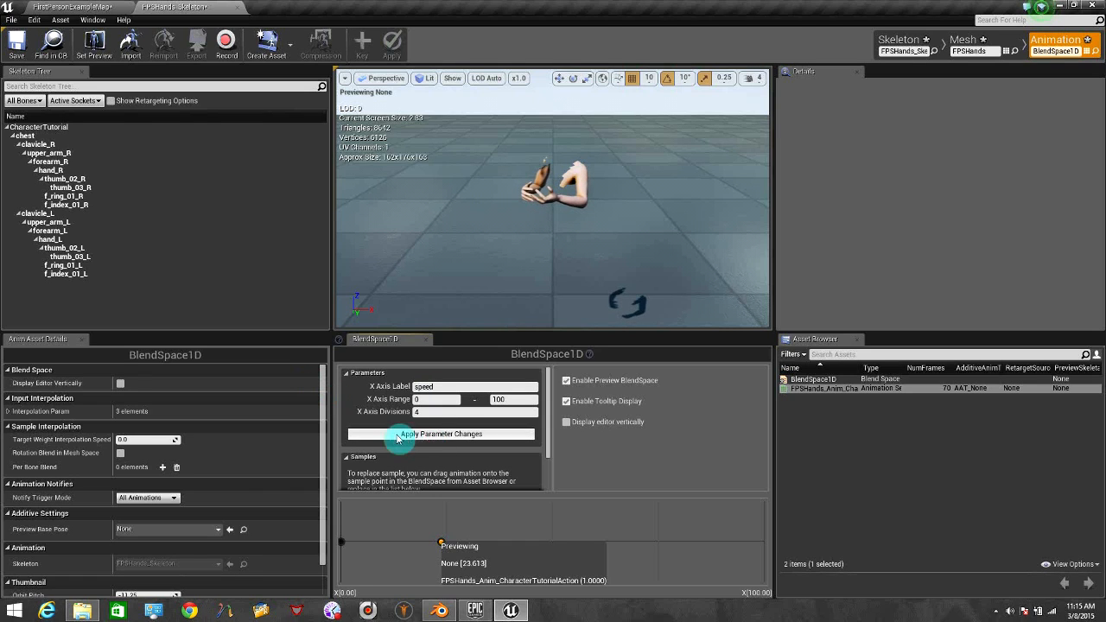
click(441, 434)
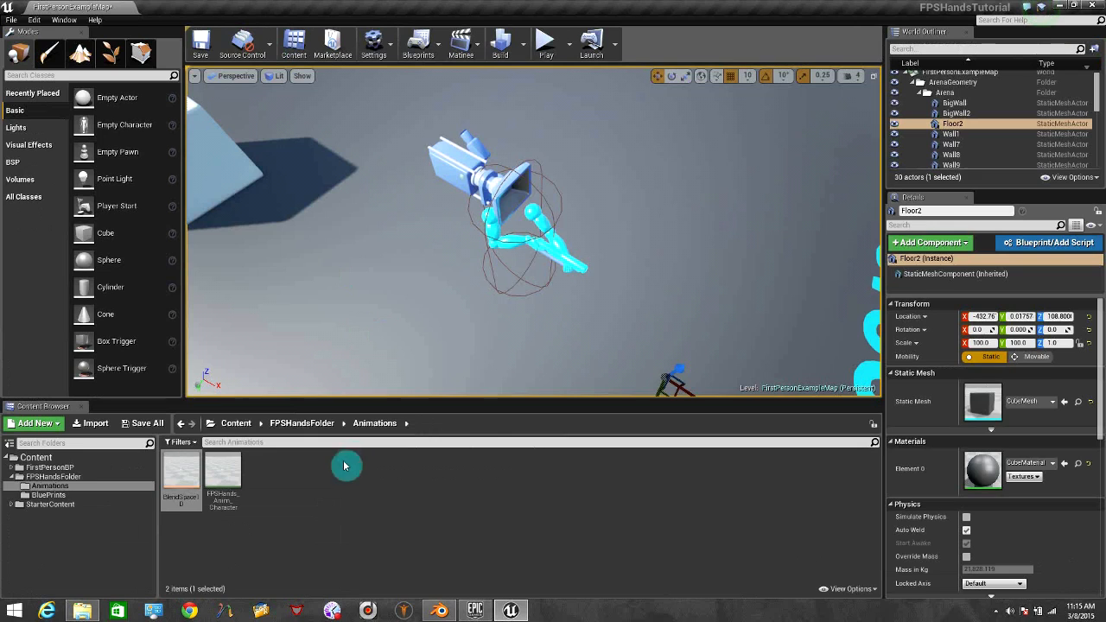
- Create an Animation Blueprint for FPSHands_Skeleton inside the BluePrints folder
click(48, 495)
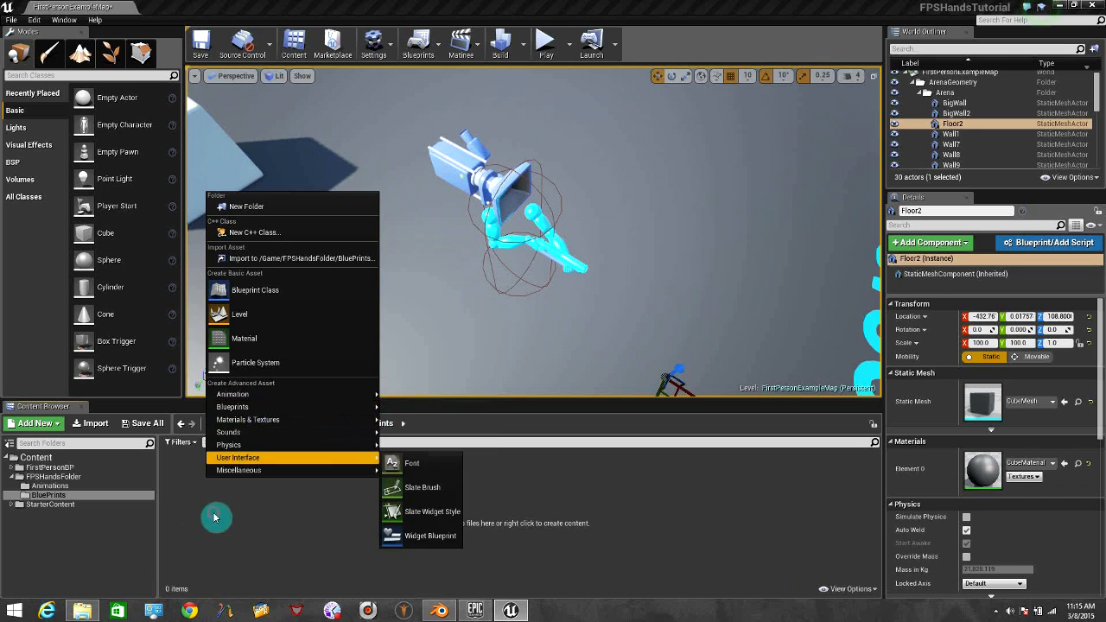
mouse_move(238, 423)
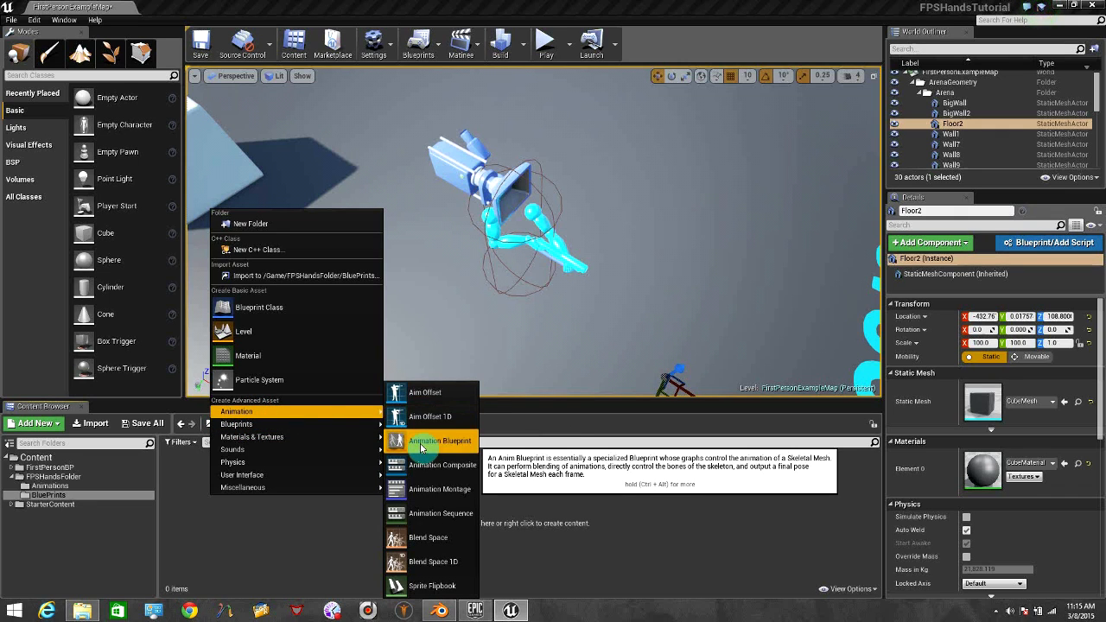
click(440, 441)
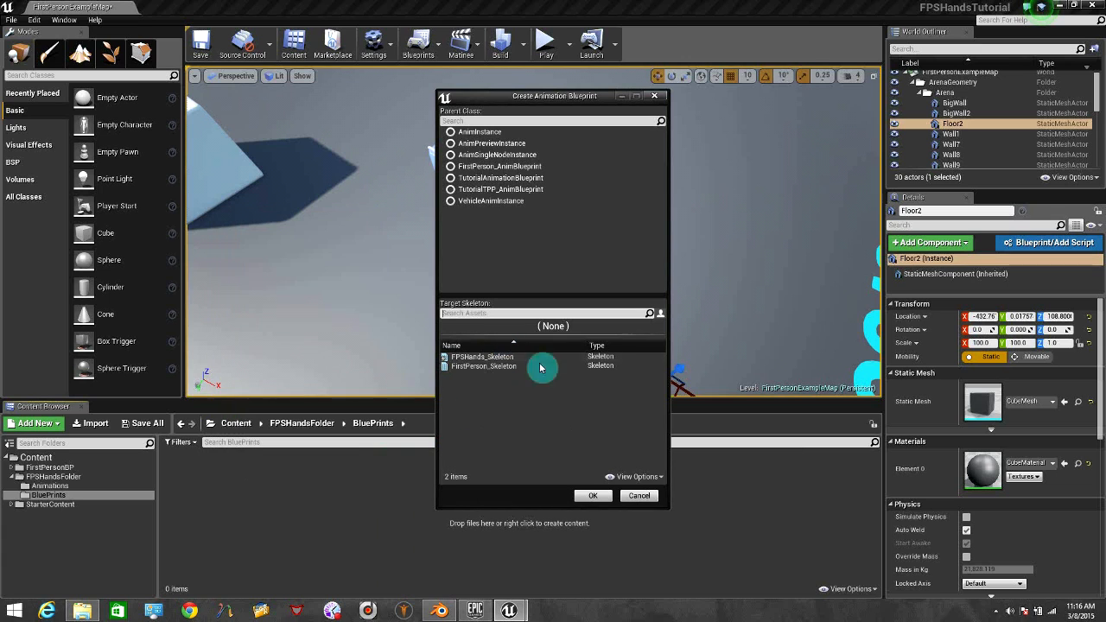
mouse_move(467, 356)
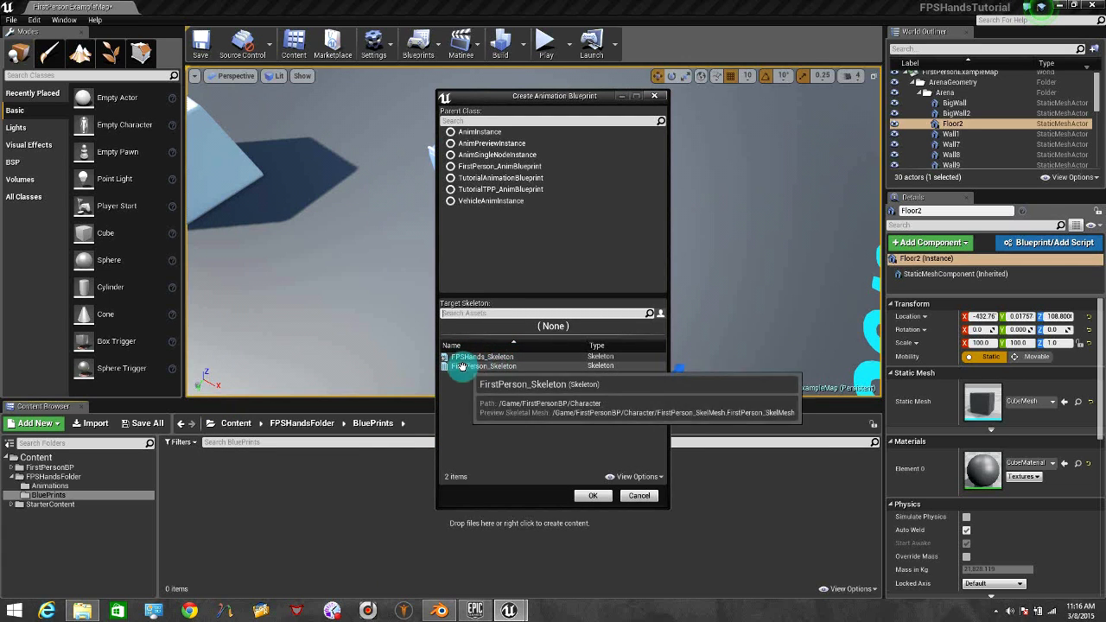
mouse_move(482, 357)
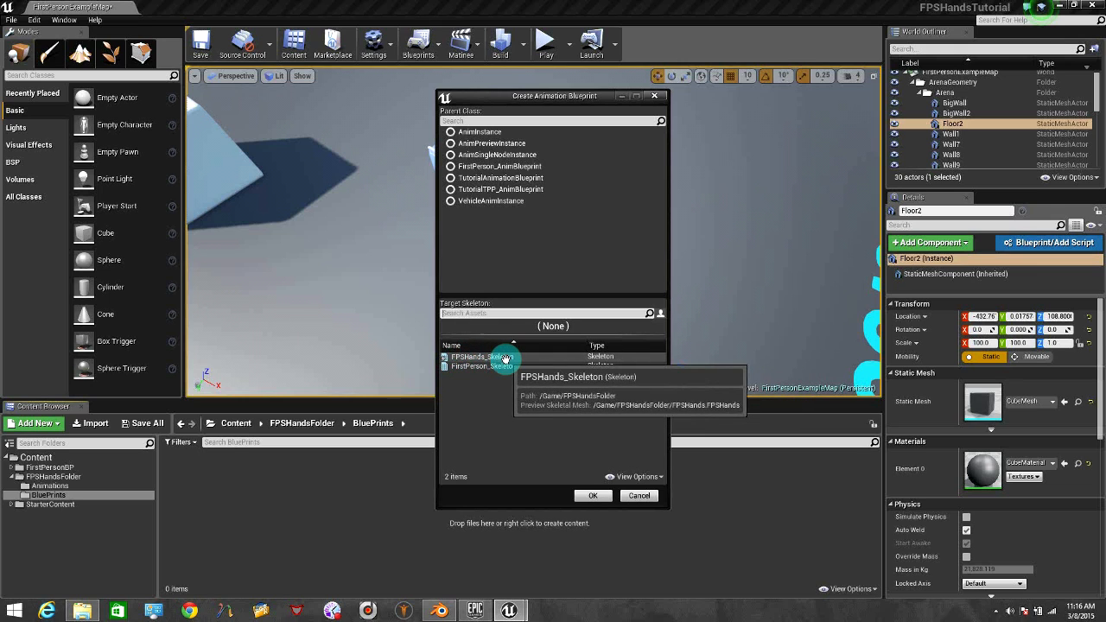
click(592, 495)
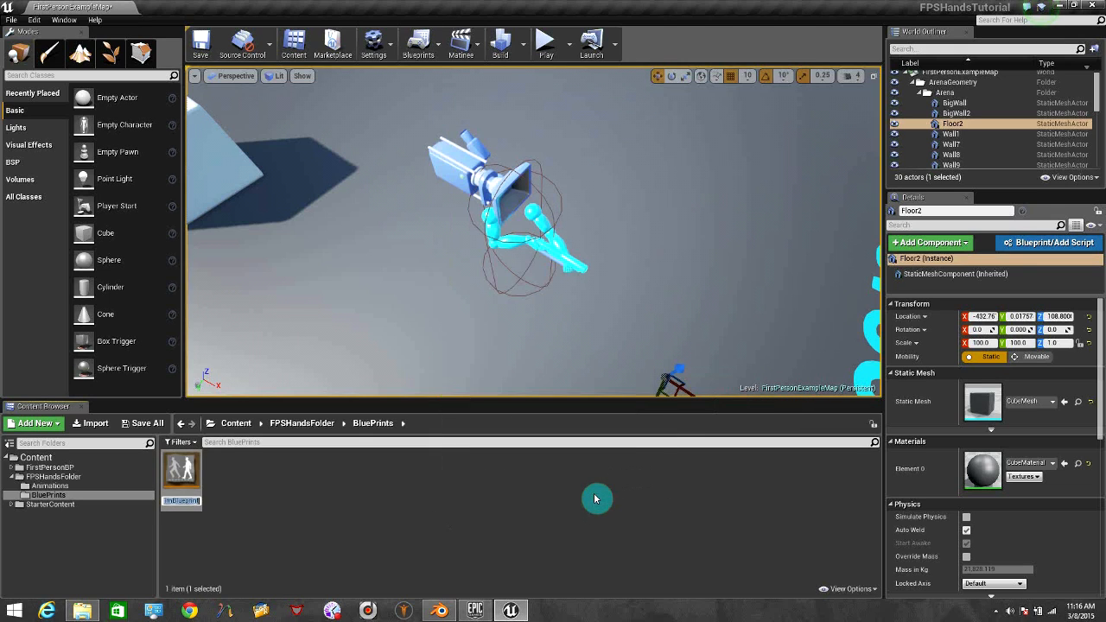
mouse_move(389, 591)
text(AnimBP)
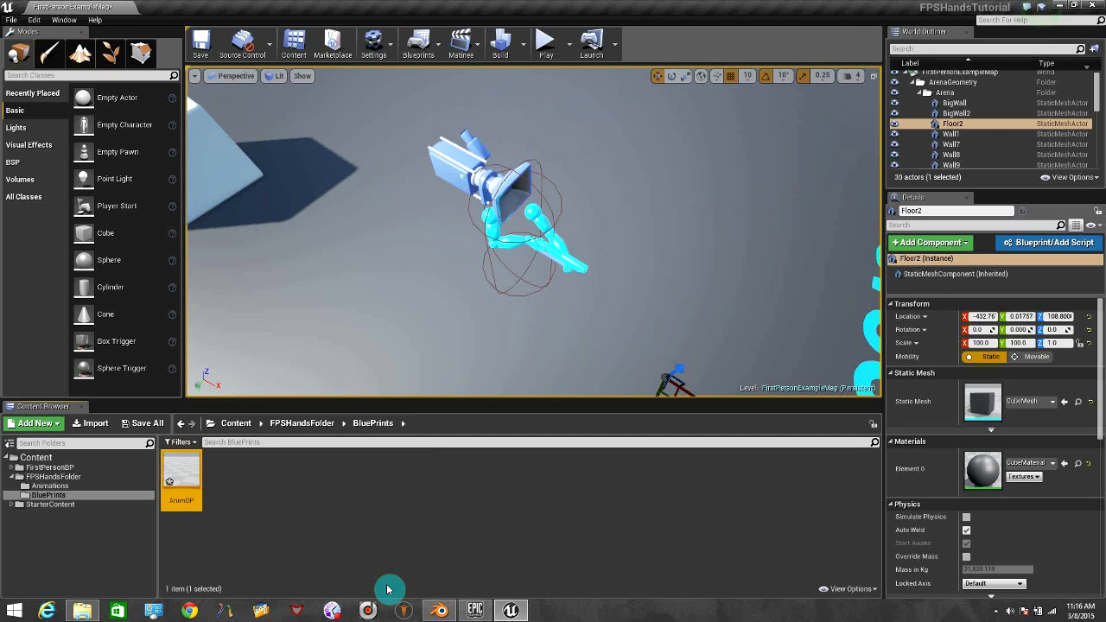
mouse_move(182, 475)
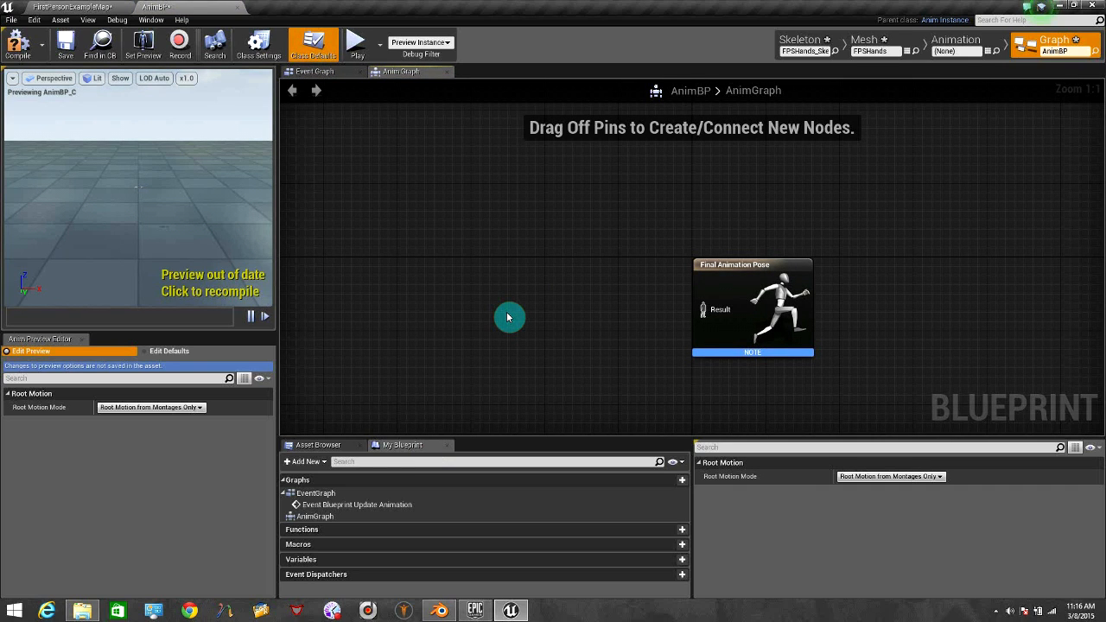
mouse_move(465, 290)
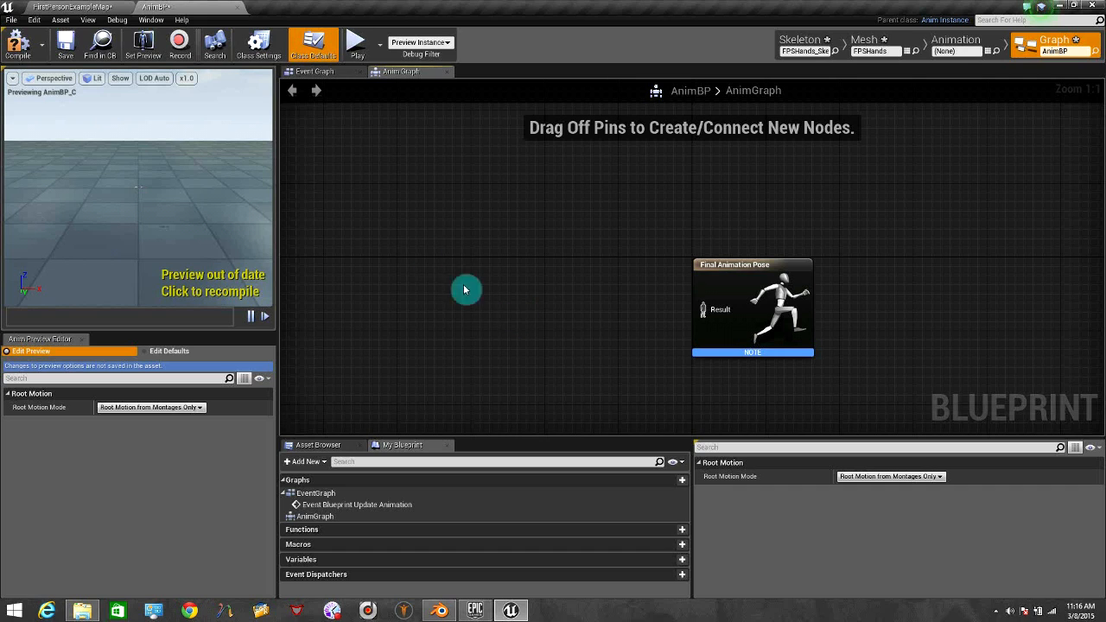
- Add a state machine named STATE HANDS, wire it to Final Animation Pose, and open it
right_click(466, 289)
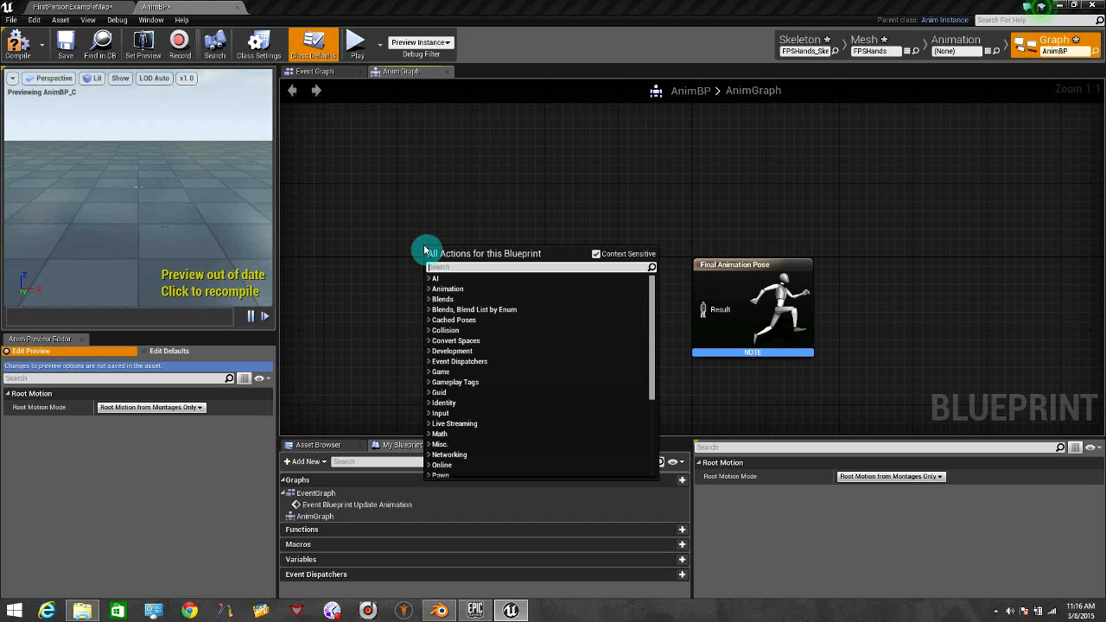
text(state)
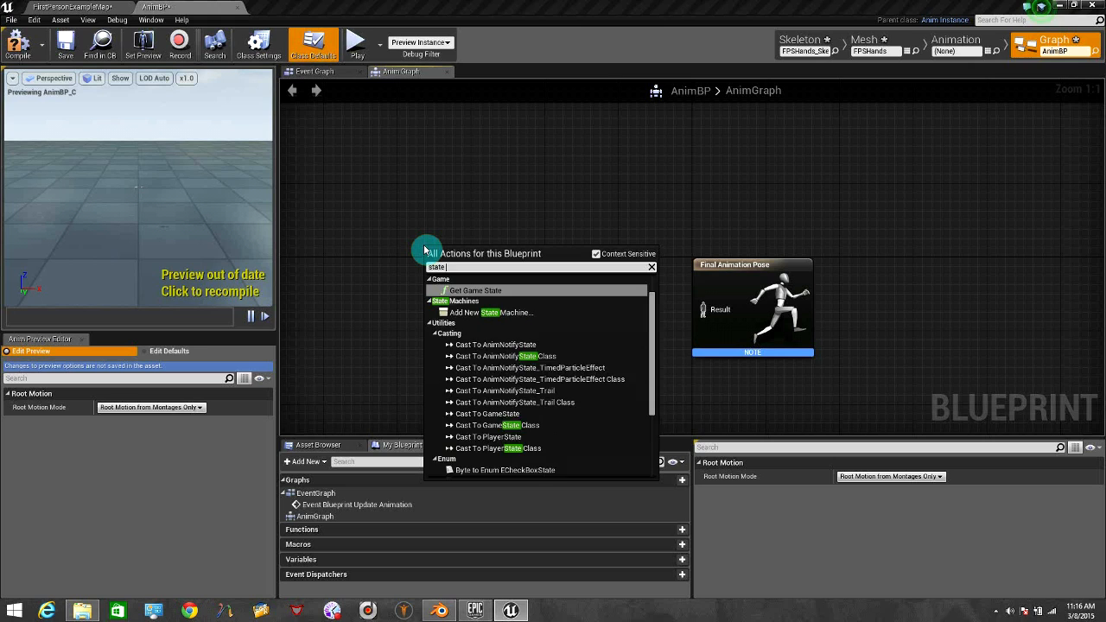
click(483, 312)
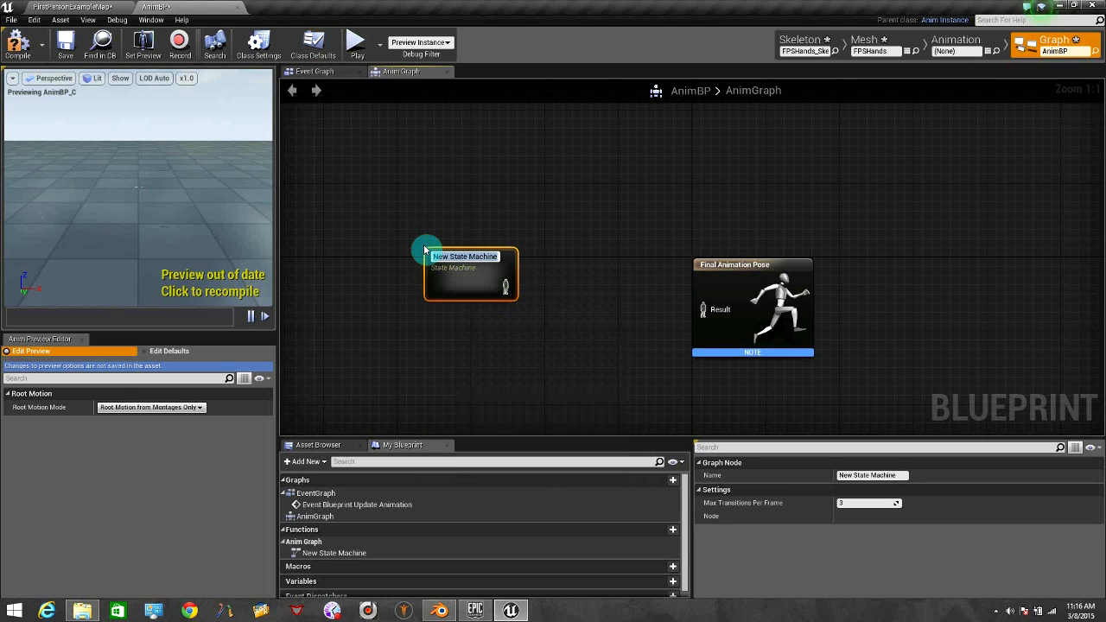
double_click(467, 257)
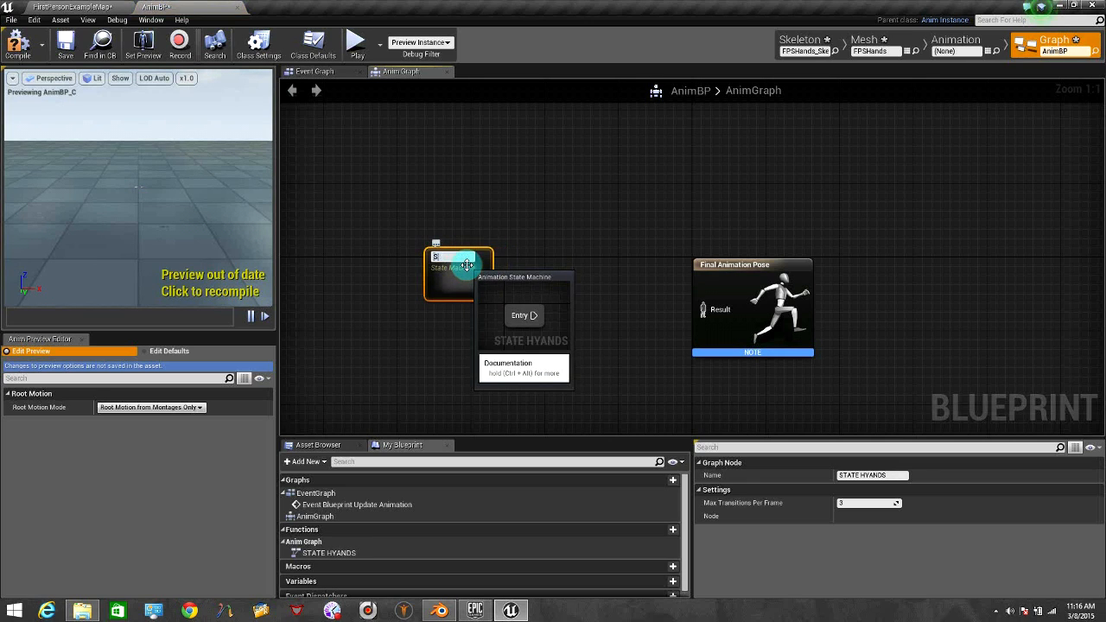
text(STATE HANDS)
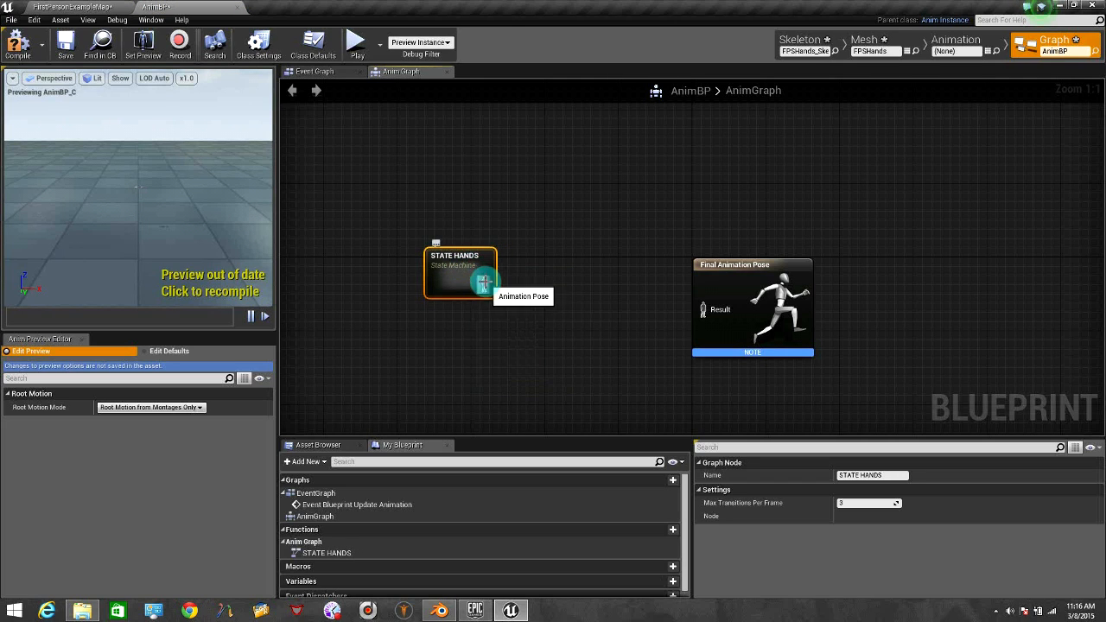
drag(485, 282, 704, 311)
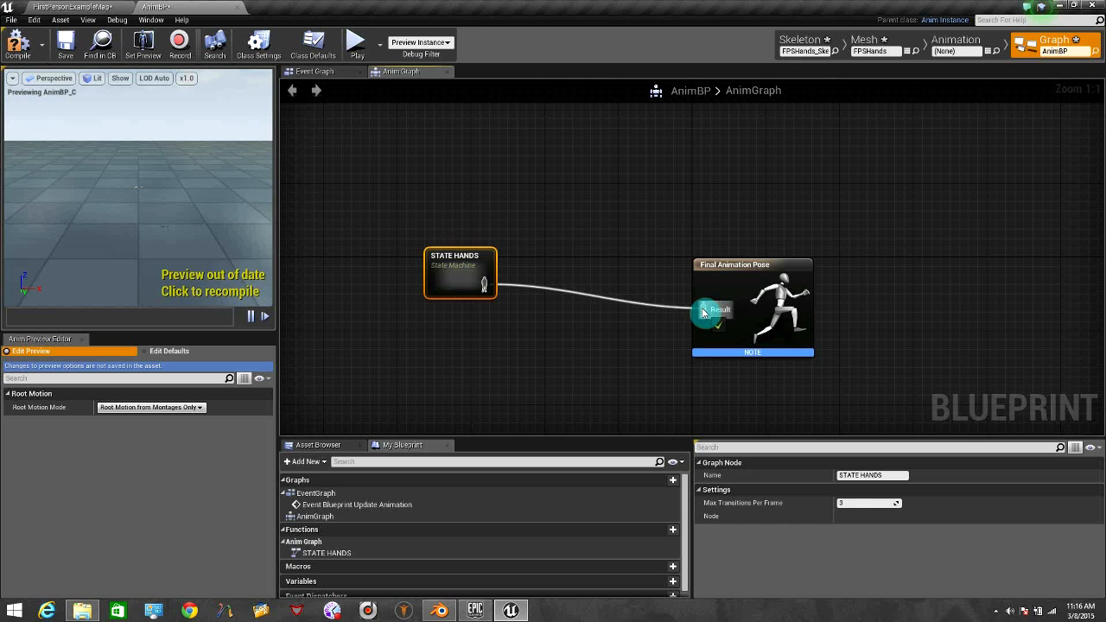
double_click(460, 272)
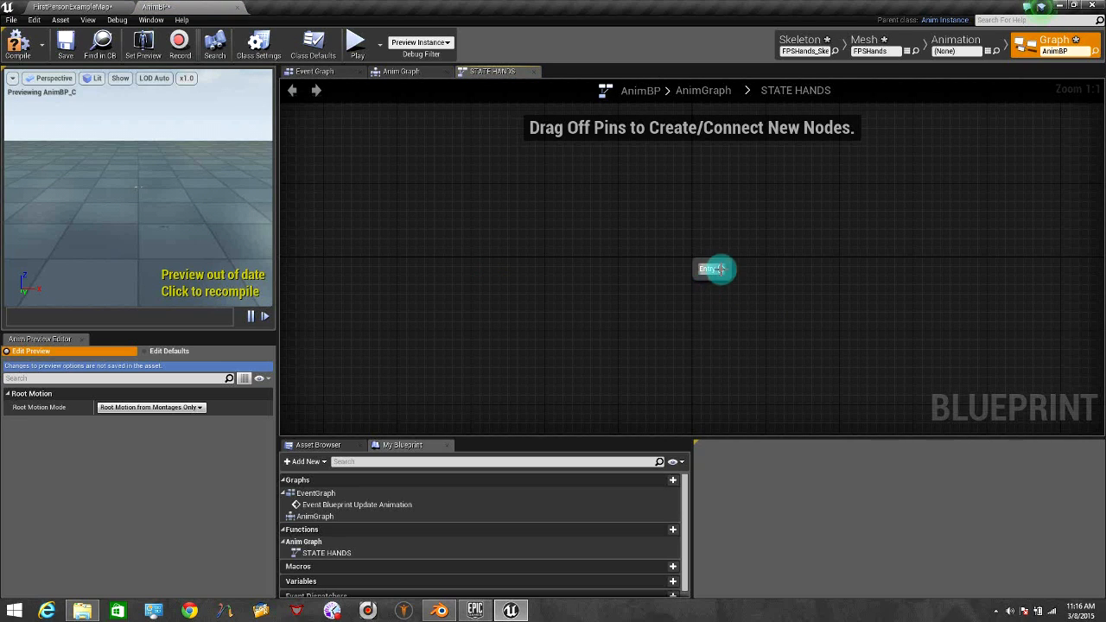
- Add a state from Entry, rename it 'idle', and open its graph
drag(720, 269, 835, 280)
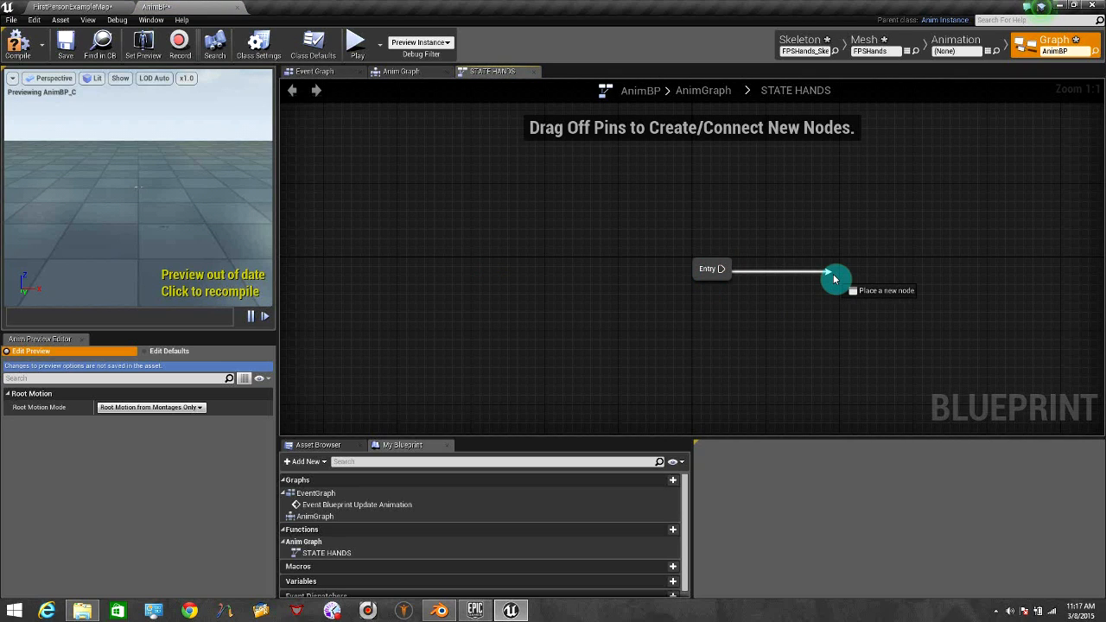
click(835, 279)
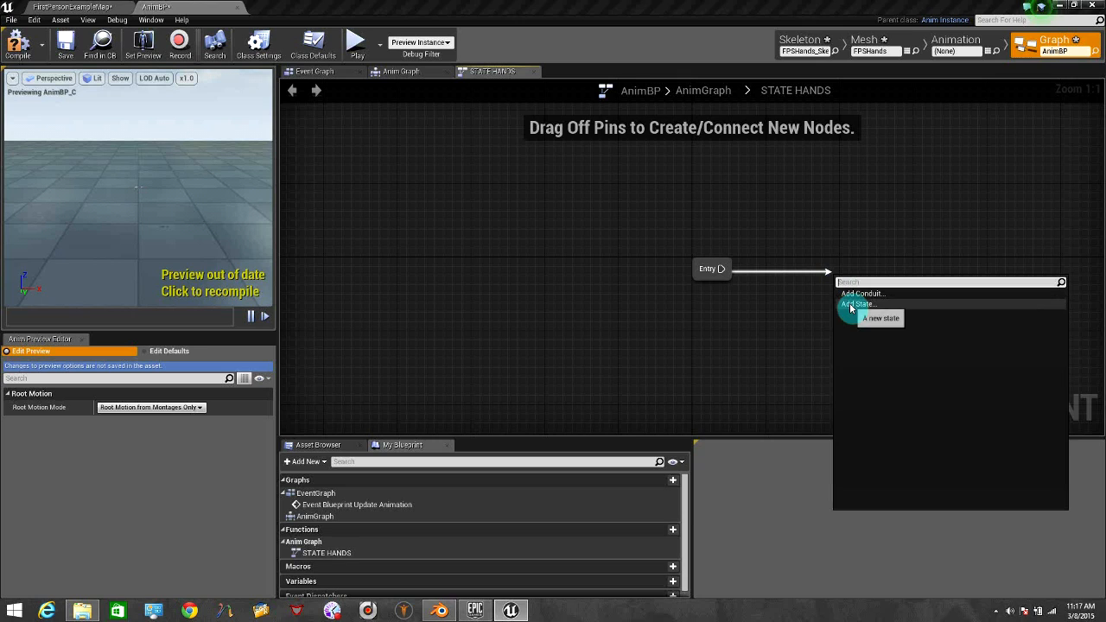
click(857, 304)
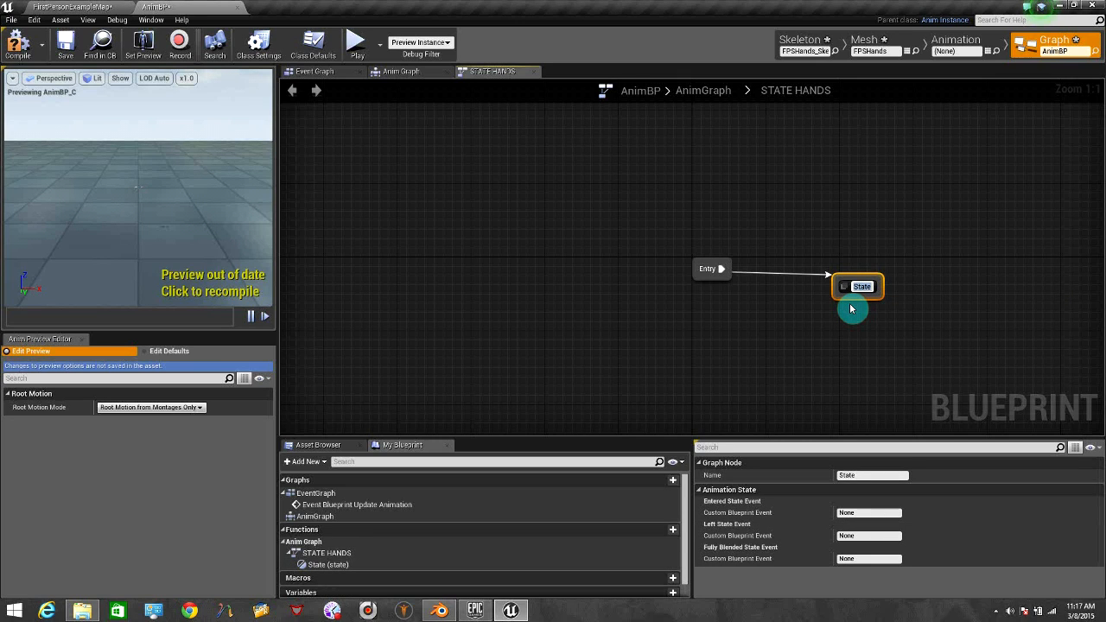
text(idle)
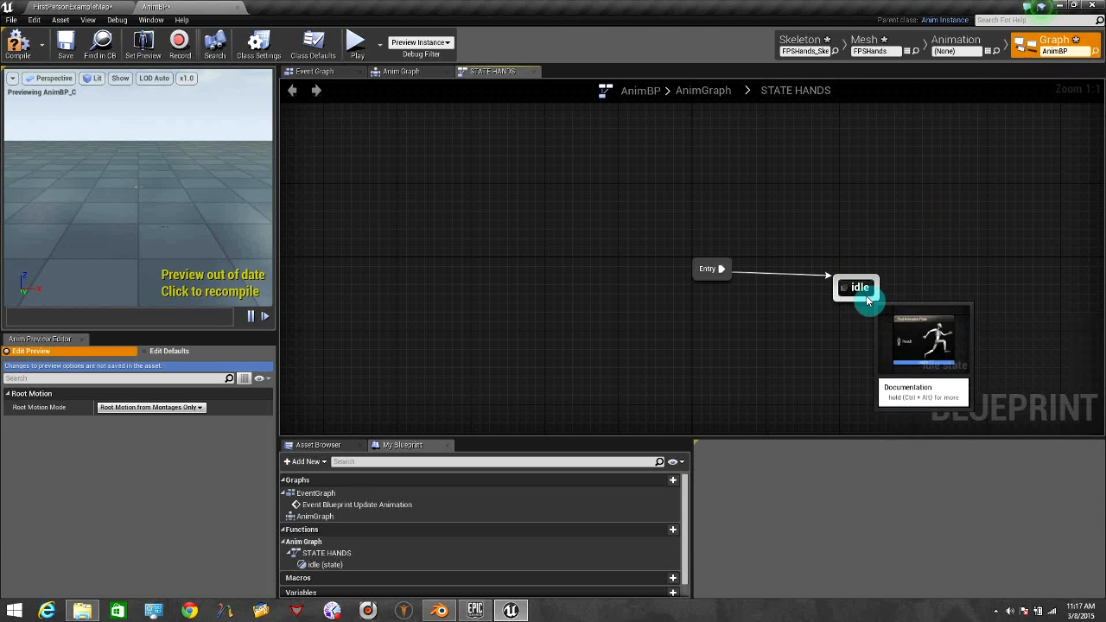
mouse_move(881, 278)
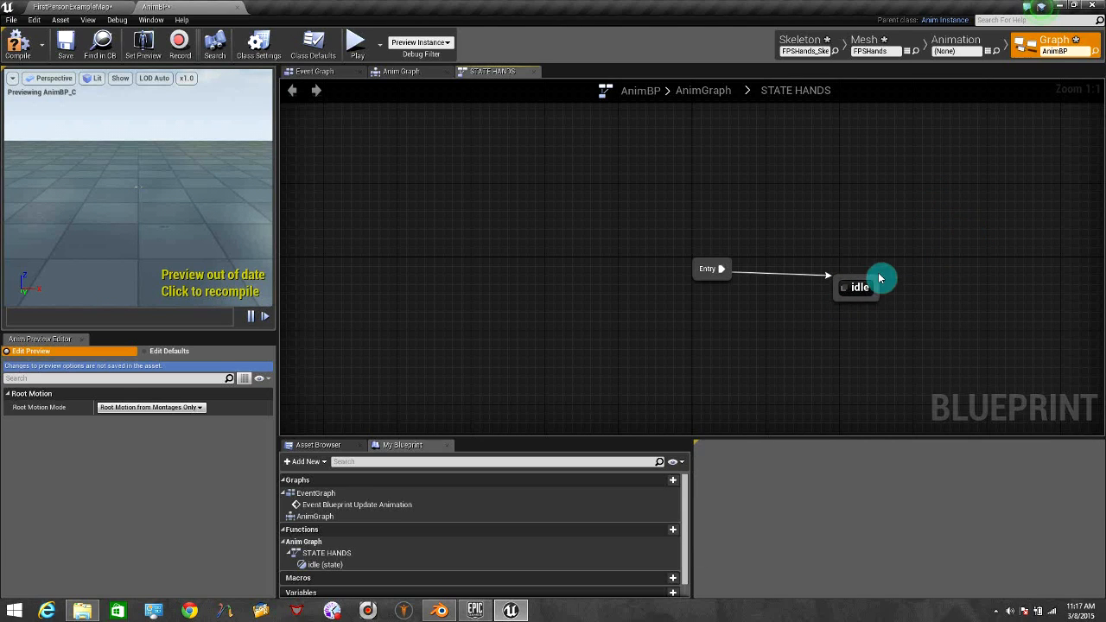
double_click(859, 287)
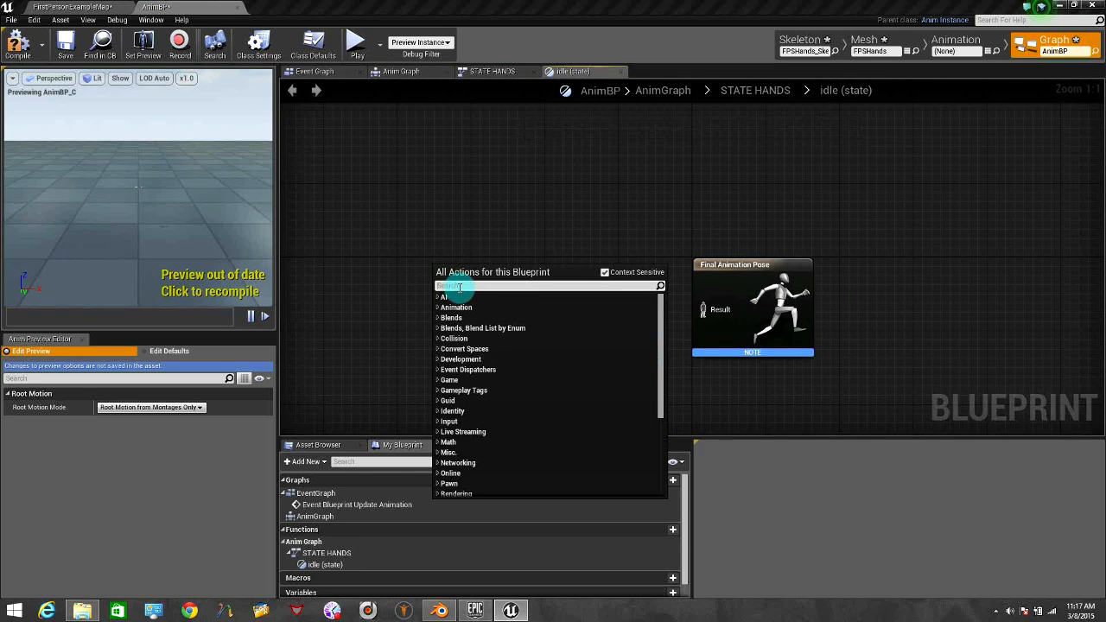
- Add a new Float variable named 'speed' to the AnimBP
text(get)
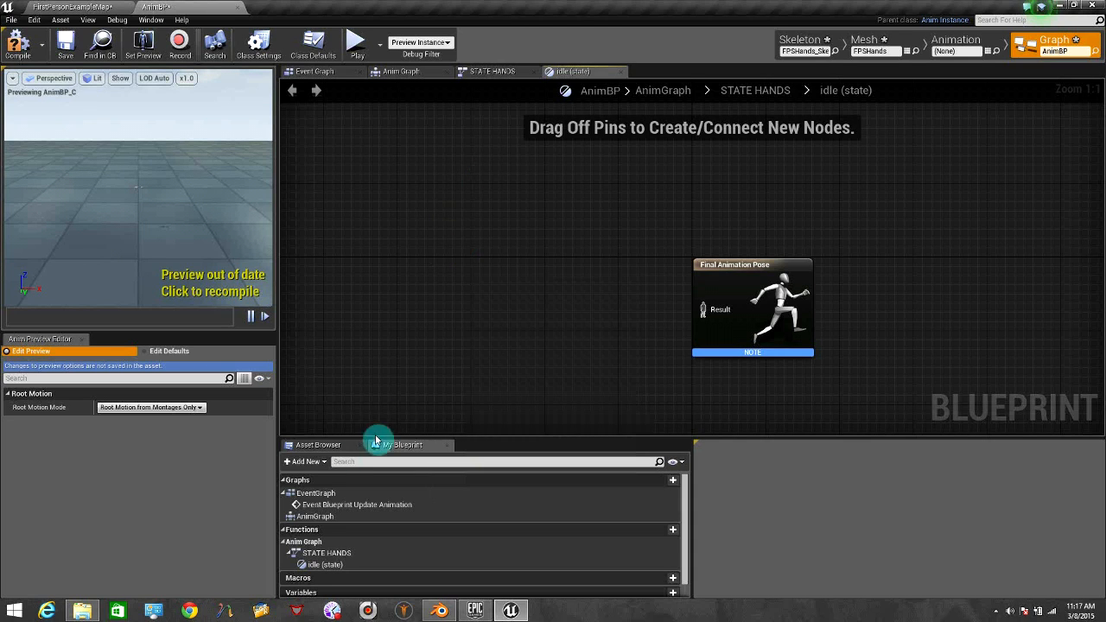
click(304, 462)
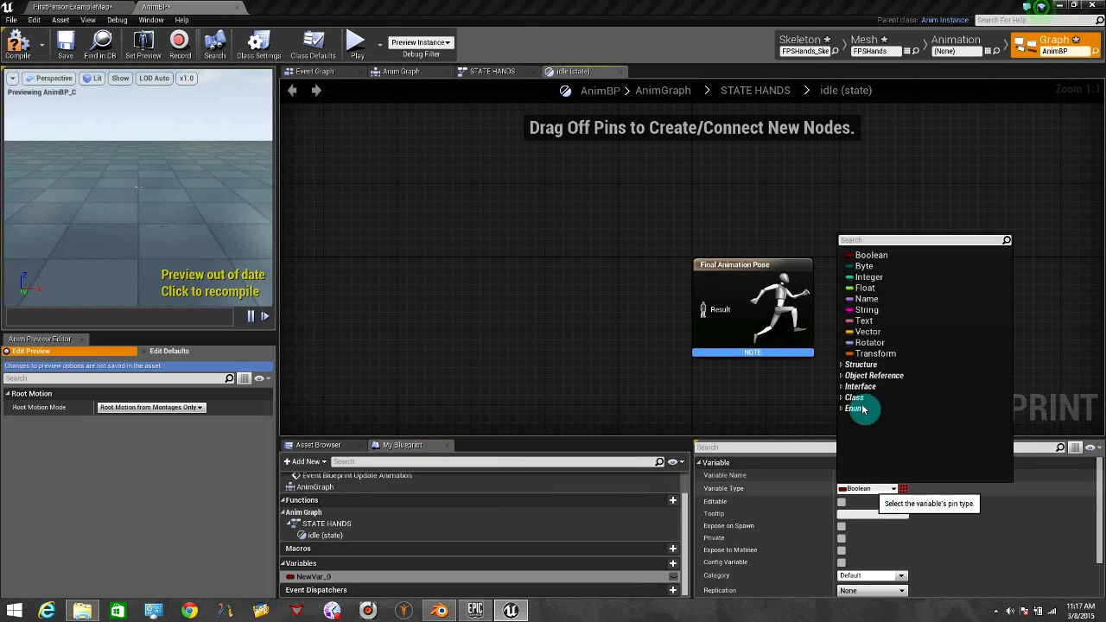
click(865, 288)
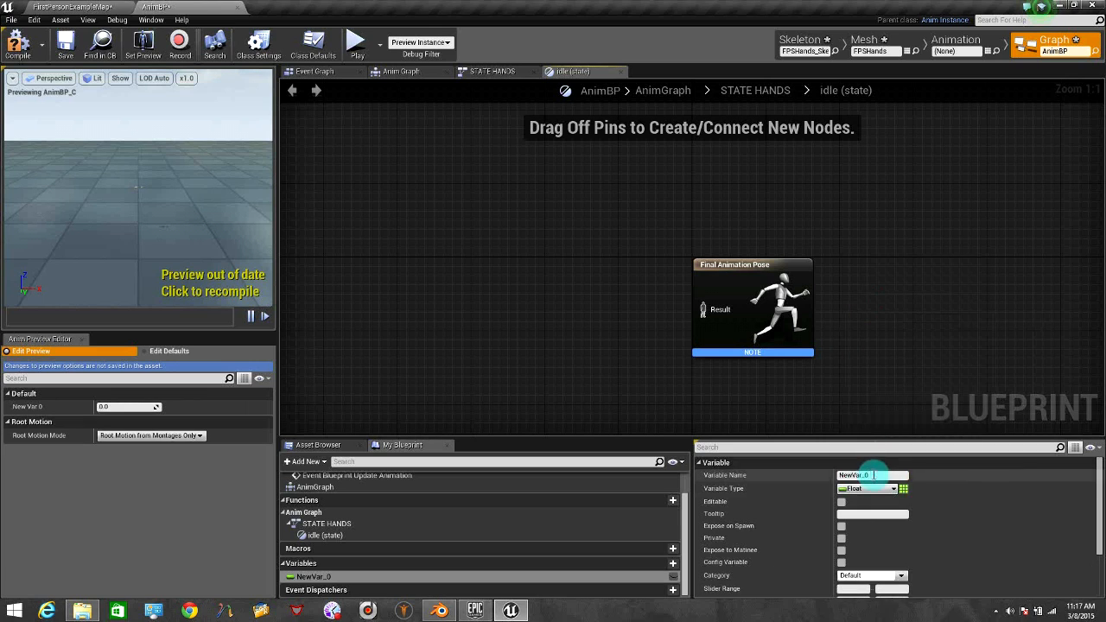
text(speed)
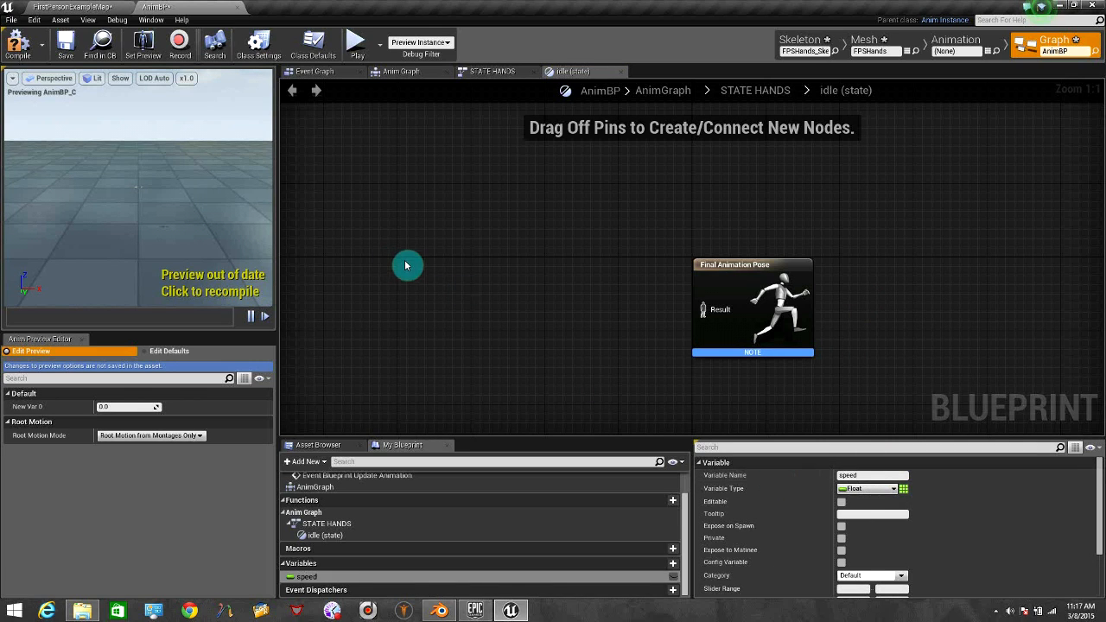
- Place a Get Speed node and a BlendSpace1D player node in the idle graph
right_click(407, 266)
text(get spee)
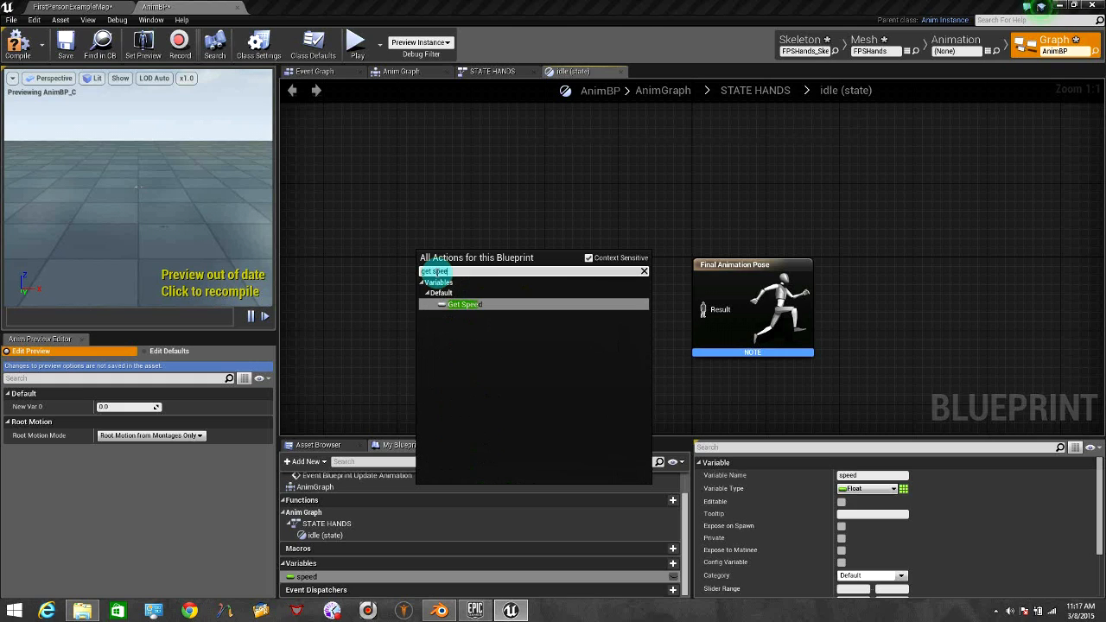
click(464, 304)
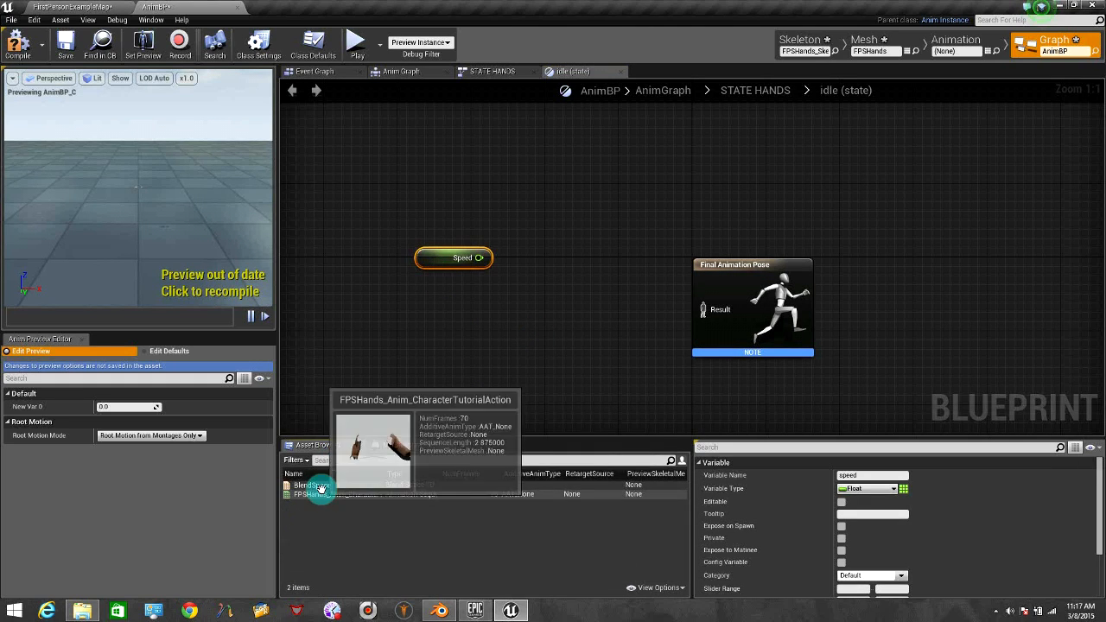
click(316, 485)
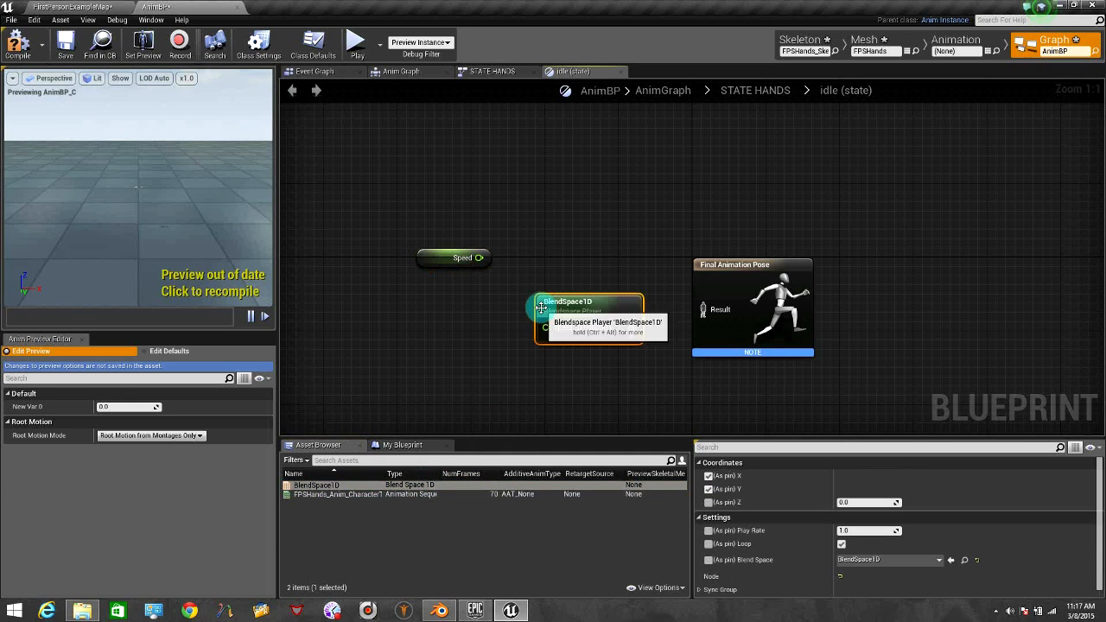
drag(490, 258, 545, 328)
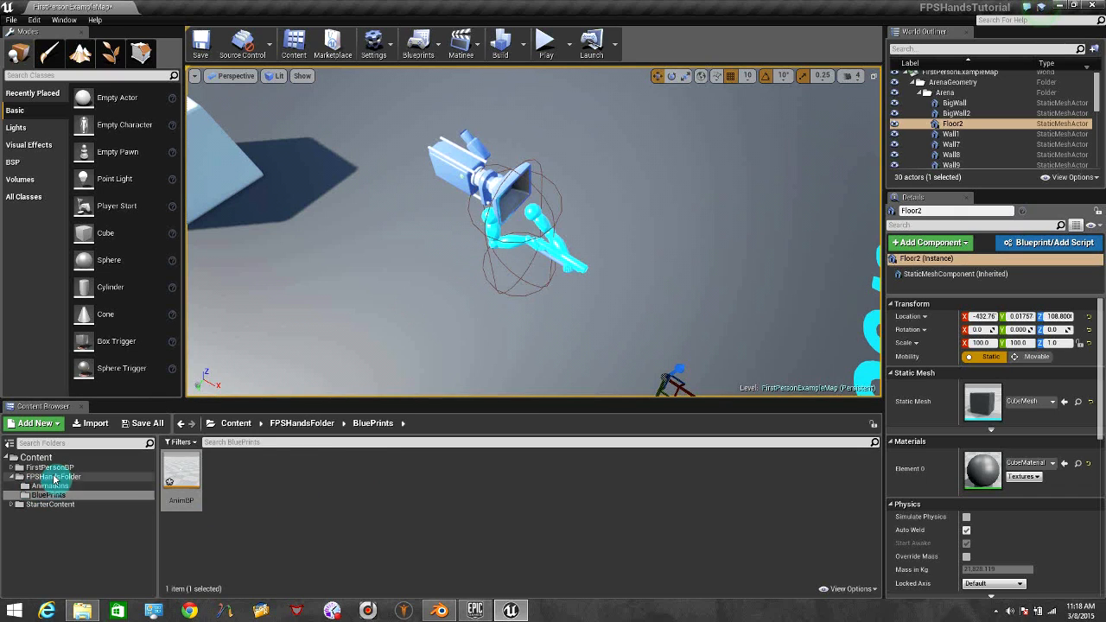
- Browse FirstPersonBP > Blueprints and open the FirstPersonCharacter blueprint
click(53, 477)
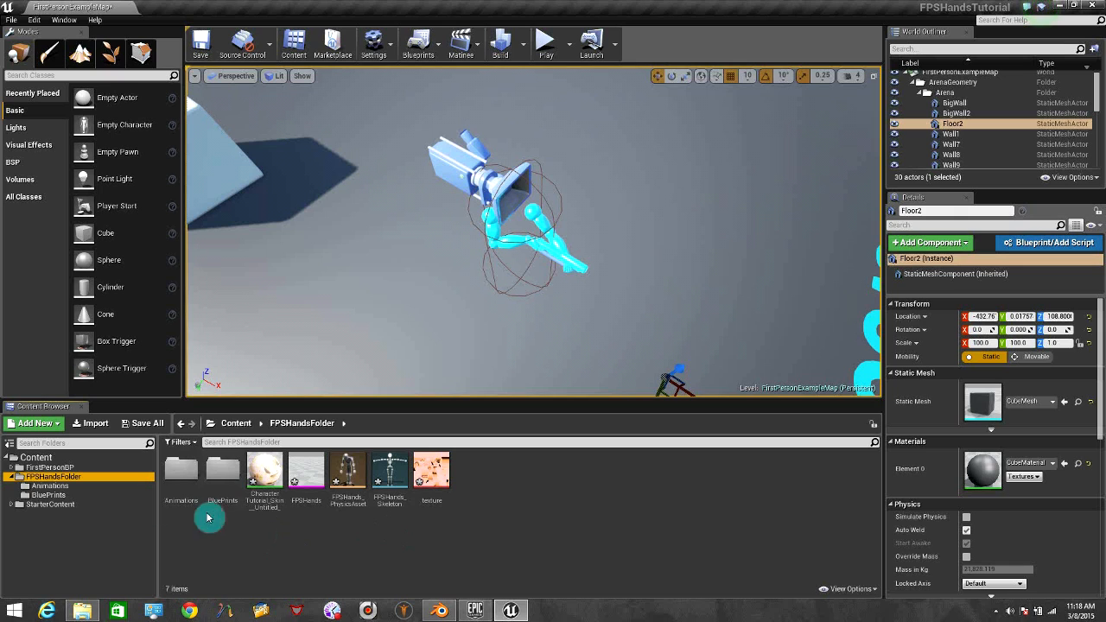
mouse_move(599, 259)
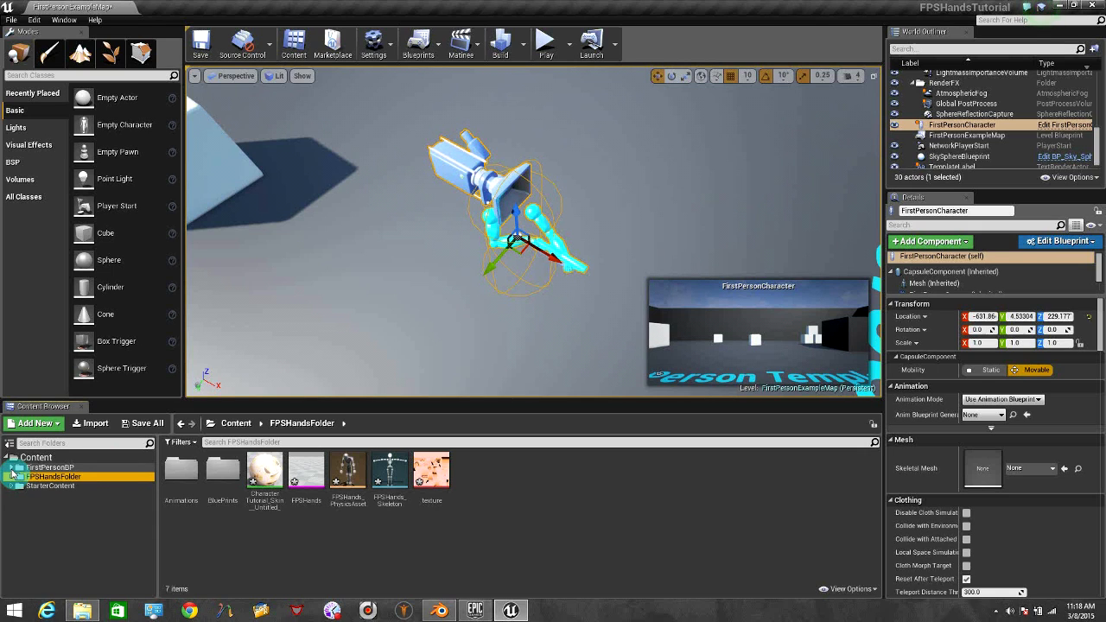
click(14, 466)
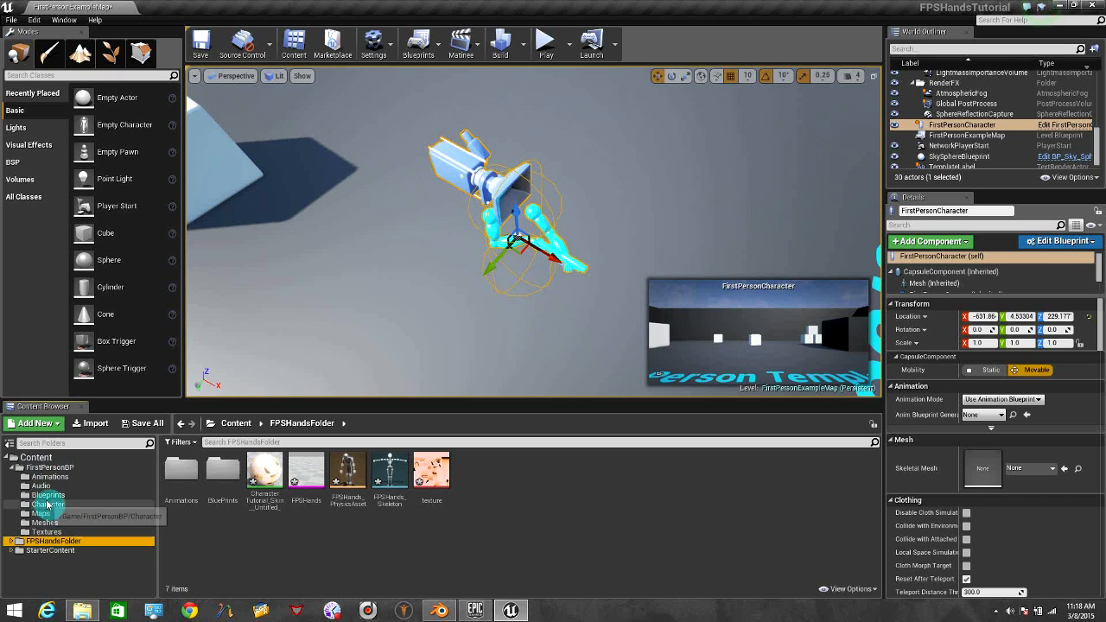
click(49, 494)
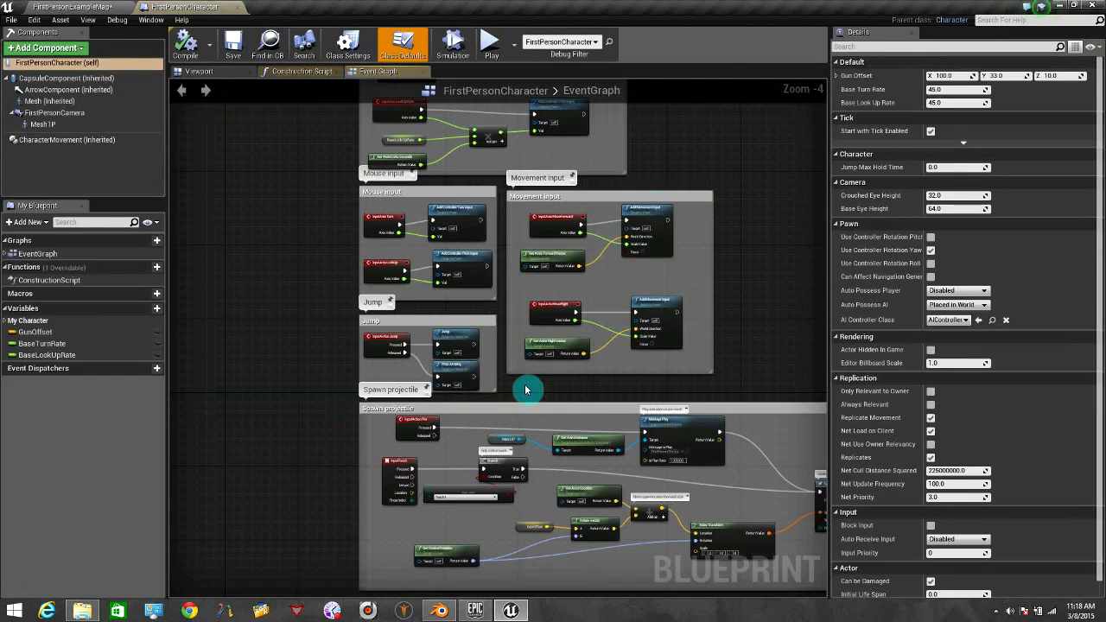
- Set Mesh1P's skeletal mesh to FPSHands and its anim blueprint to AnimBP
click(198, 70)
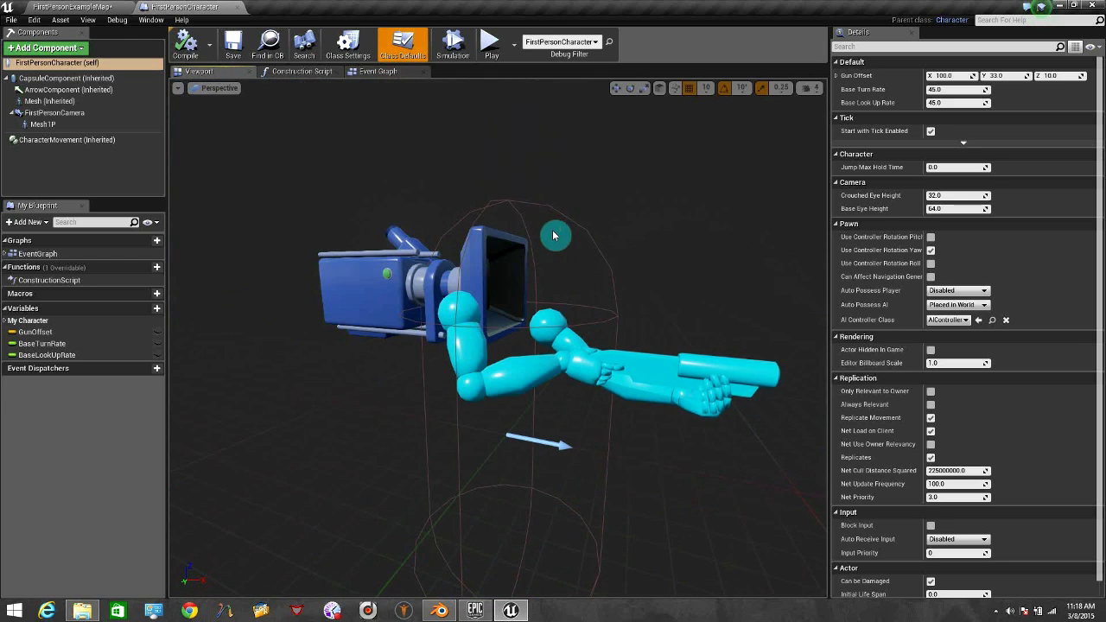
drag(554, 236, 506, 380)
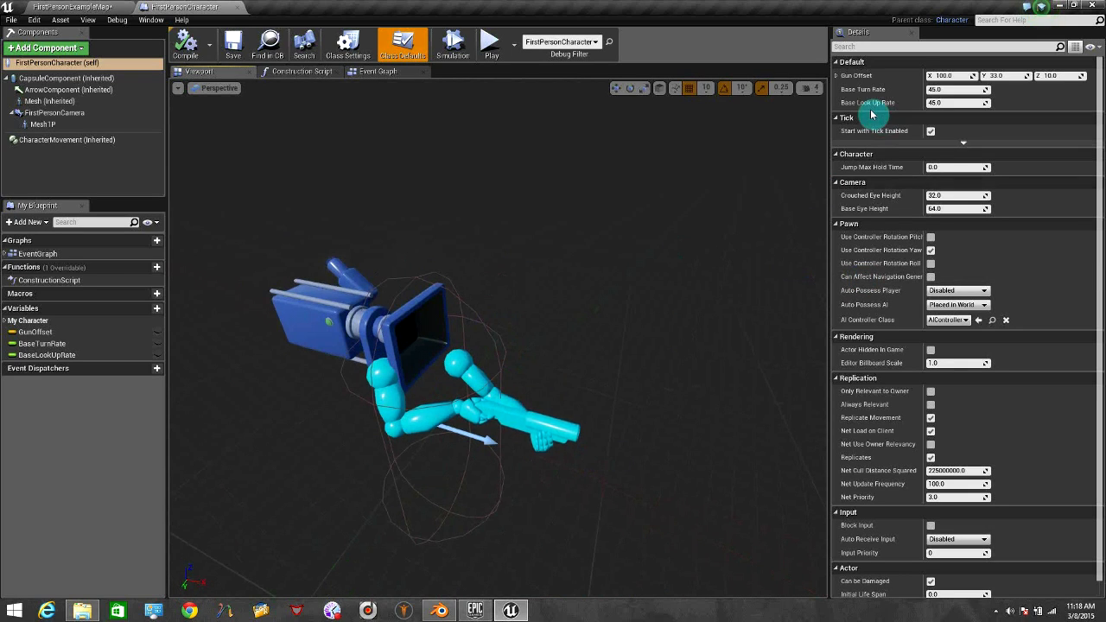
click(43, 124)
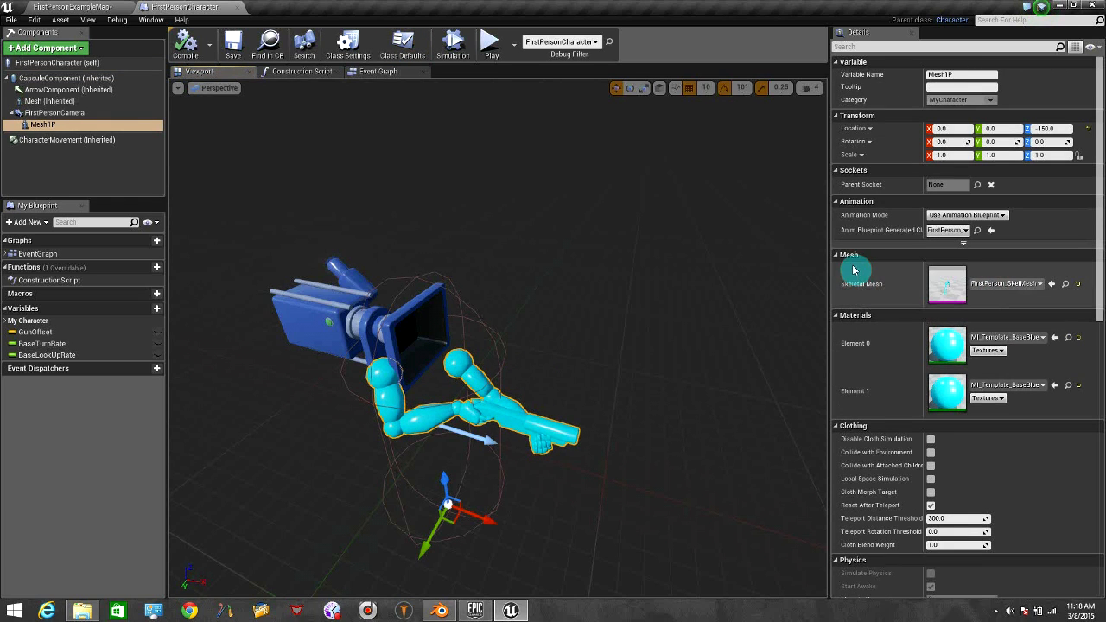
mouse_move(946, 284)
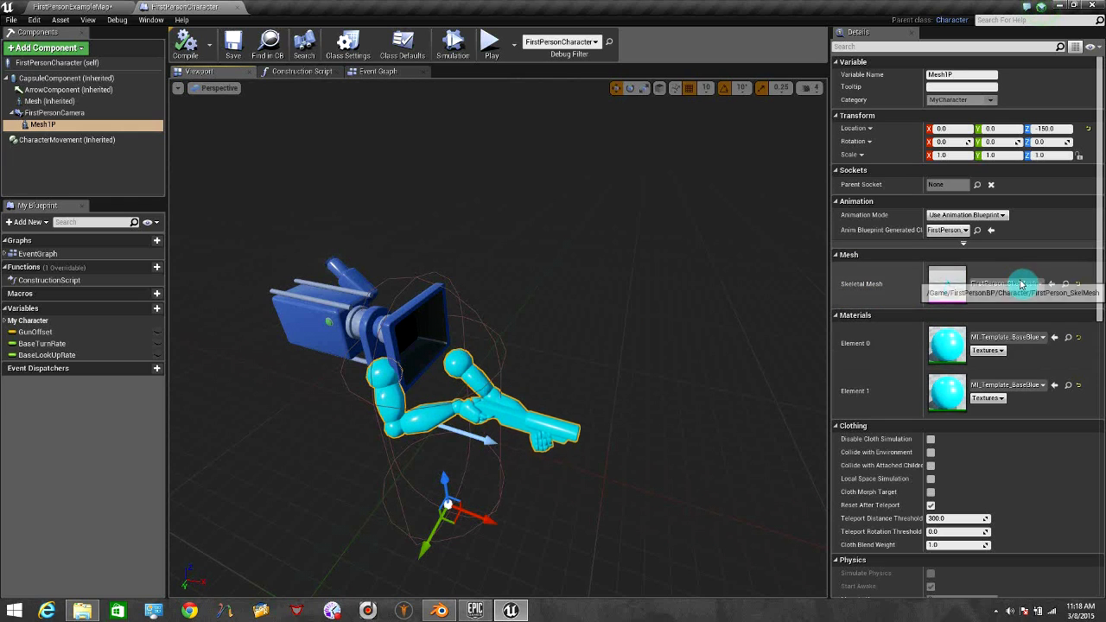
click(1037, 284)
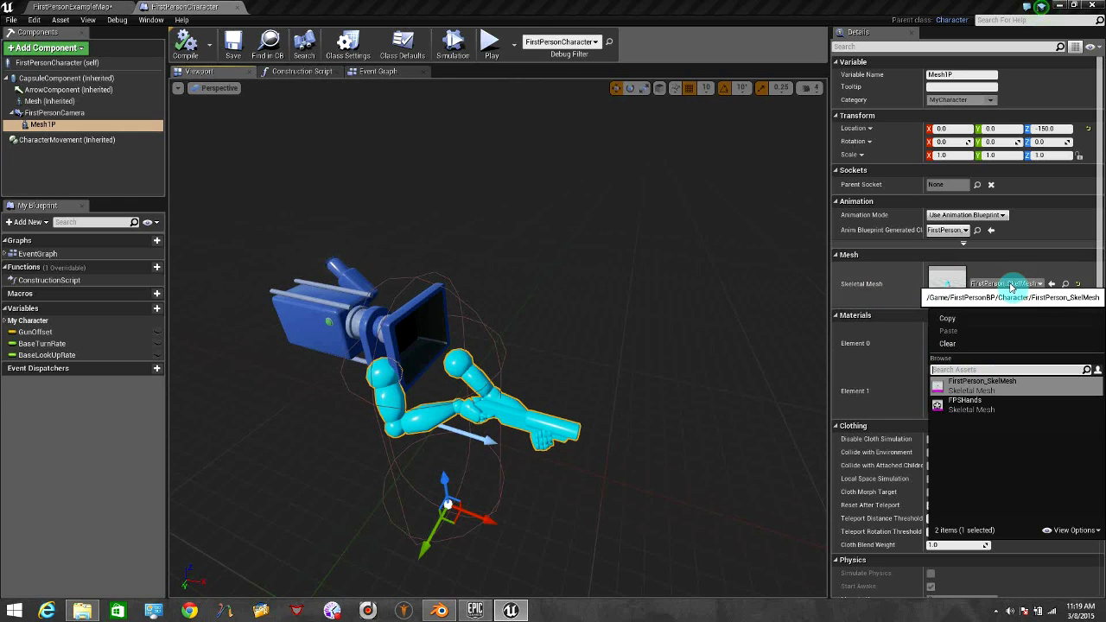
mouse_move(955, 405)
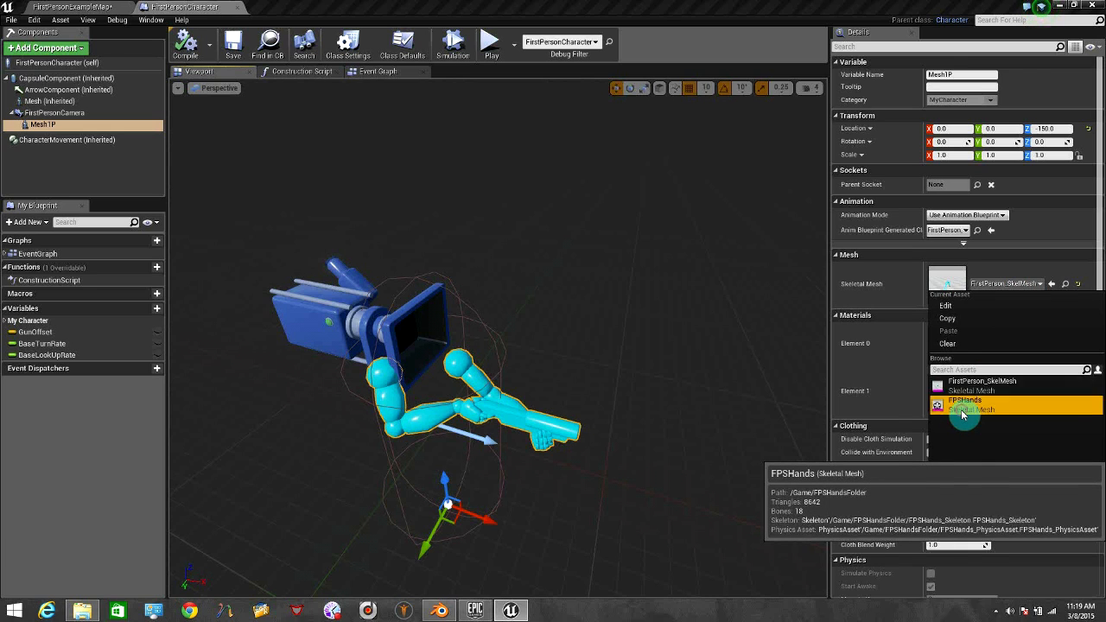
click(965, 401)
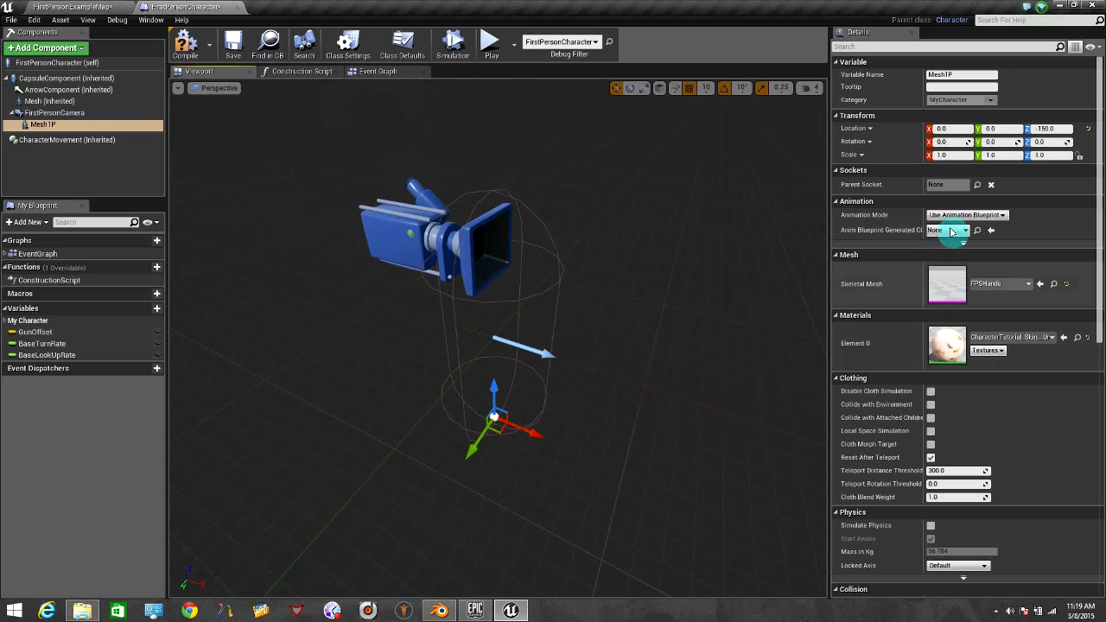
click(946, 230)
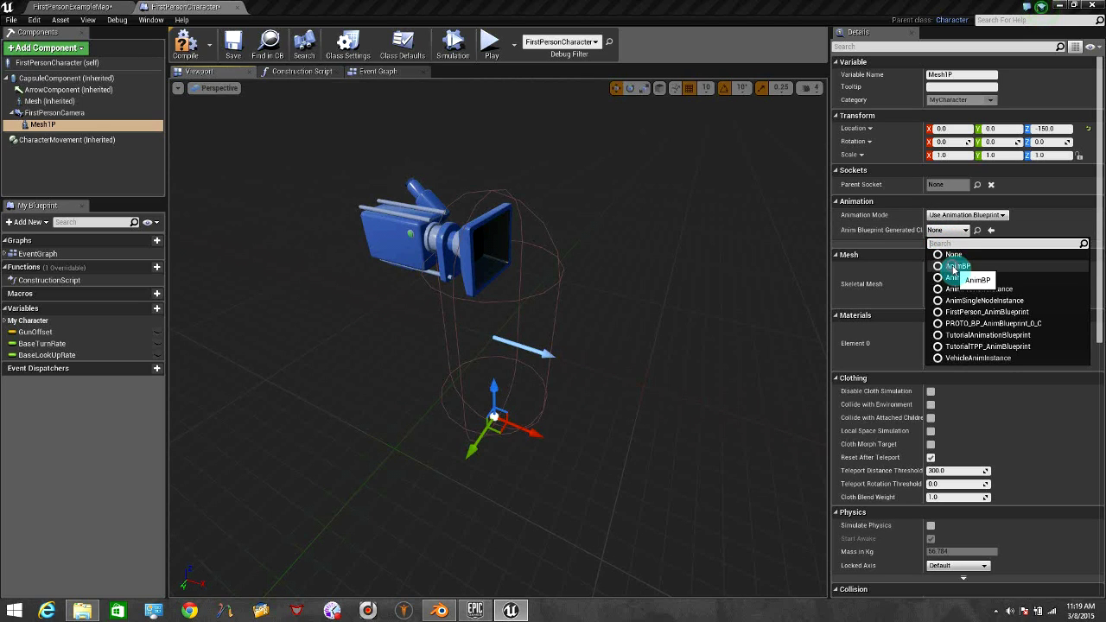
click(957, 265)
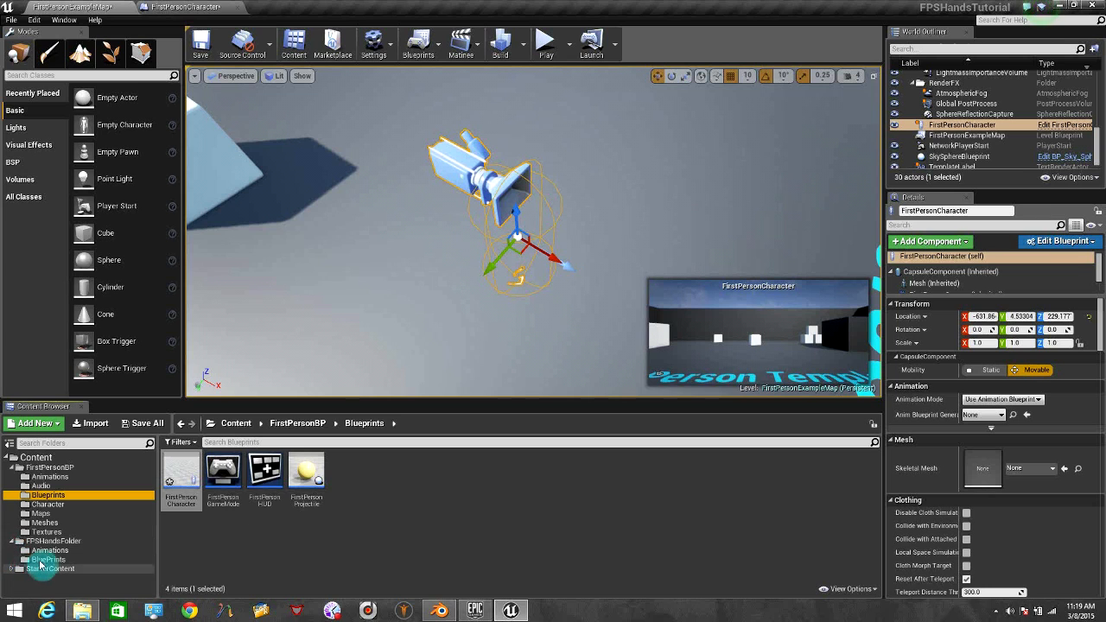
- Reposition the FPSHands mesh around the gun and play the level to test it
click(49, 560)
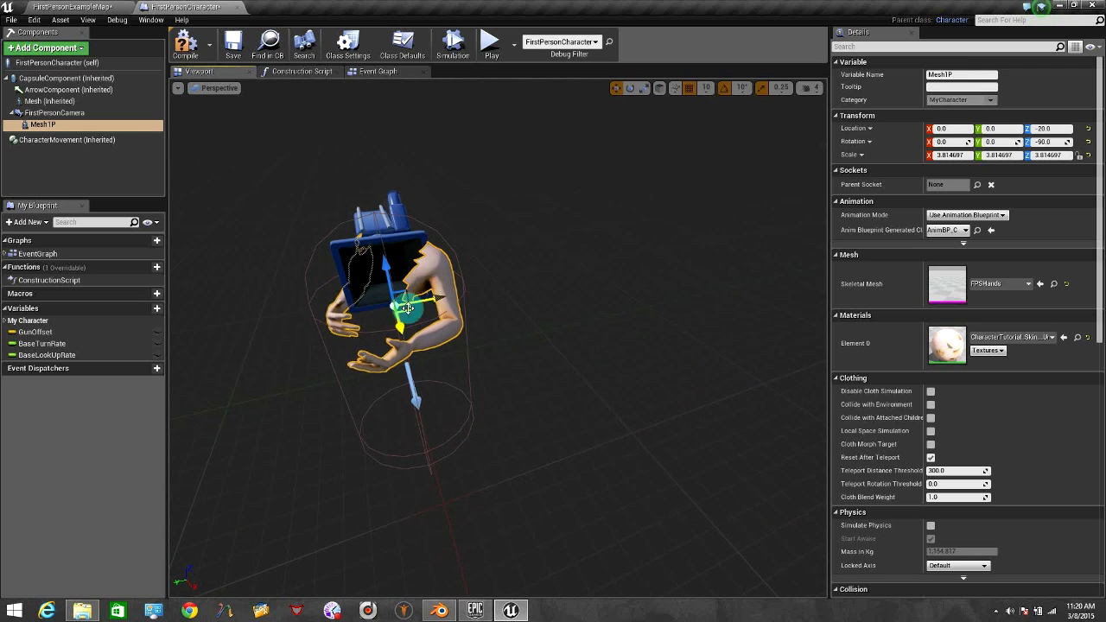
drag(406, 307, 393, 309)
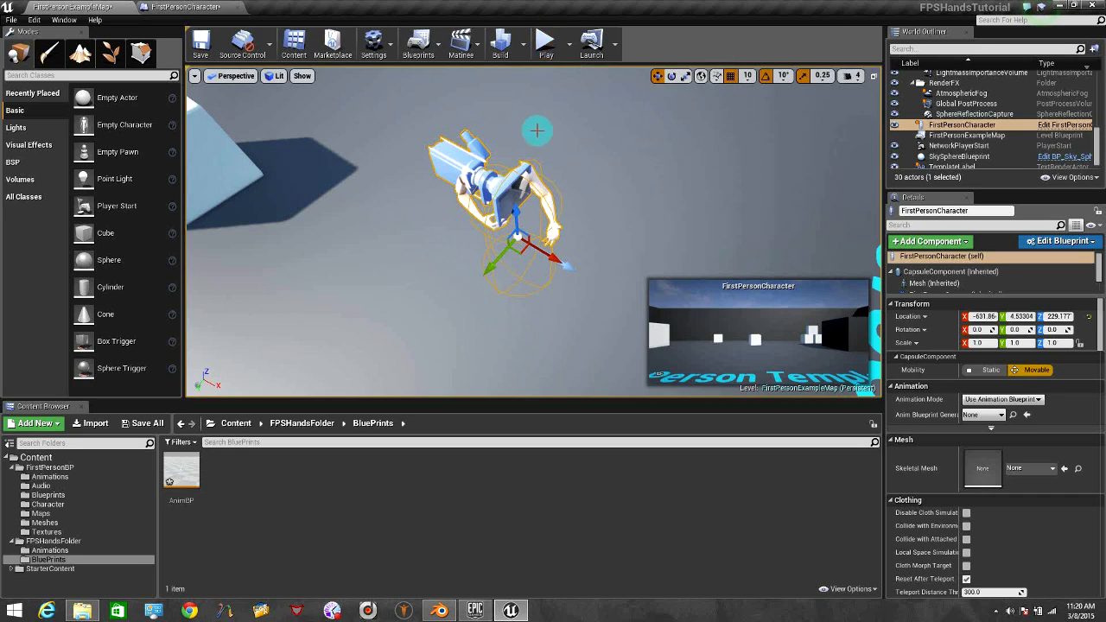
click(545, 41)
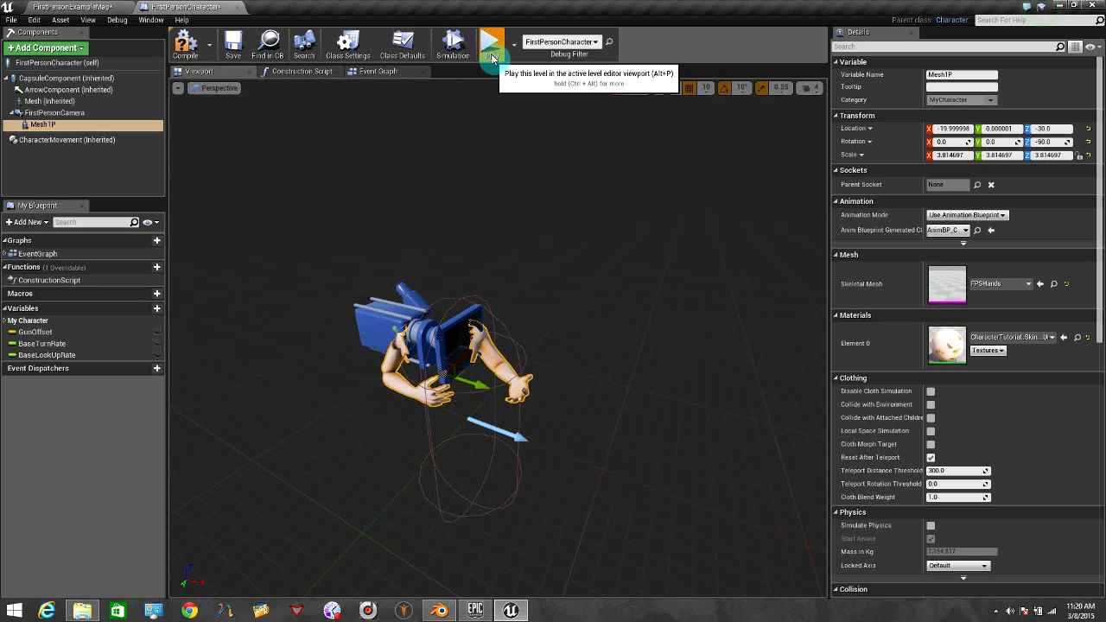
click(491, 44)
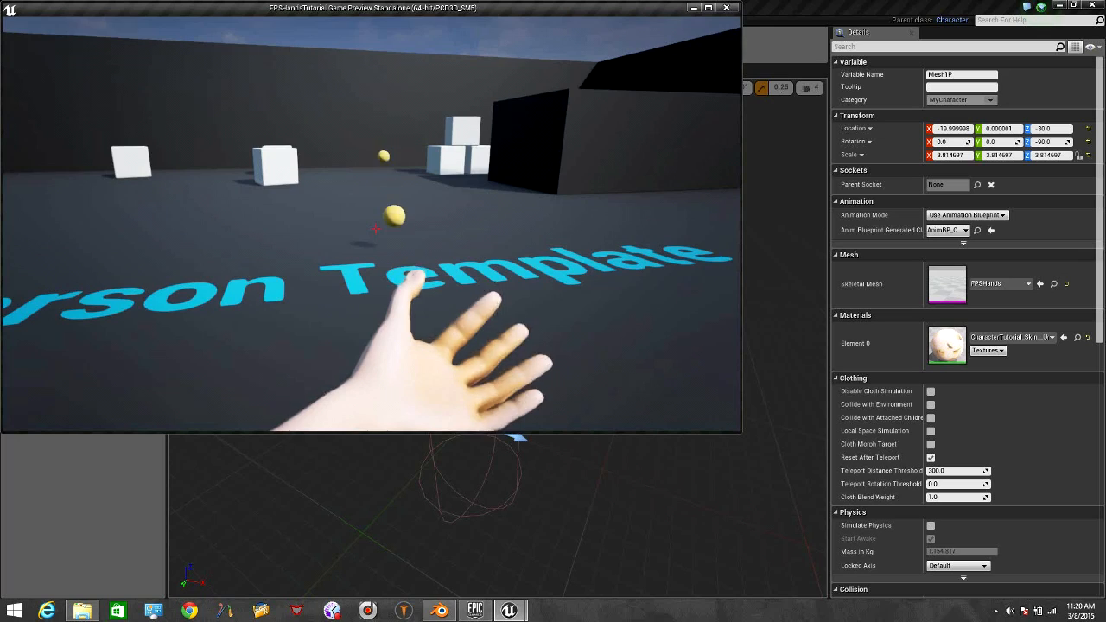